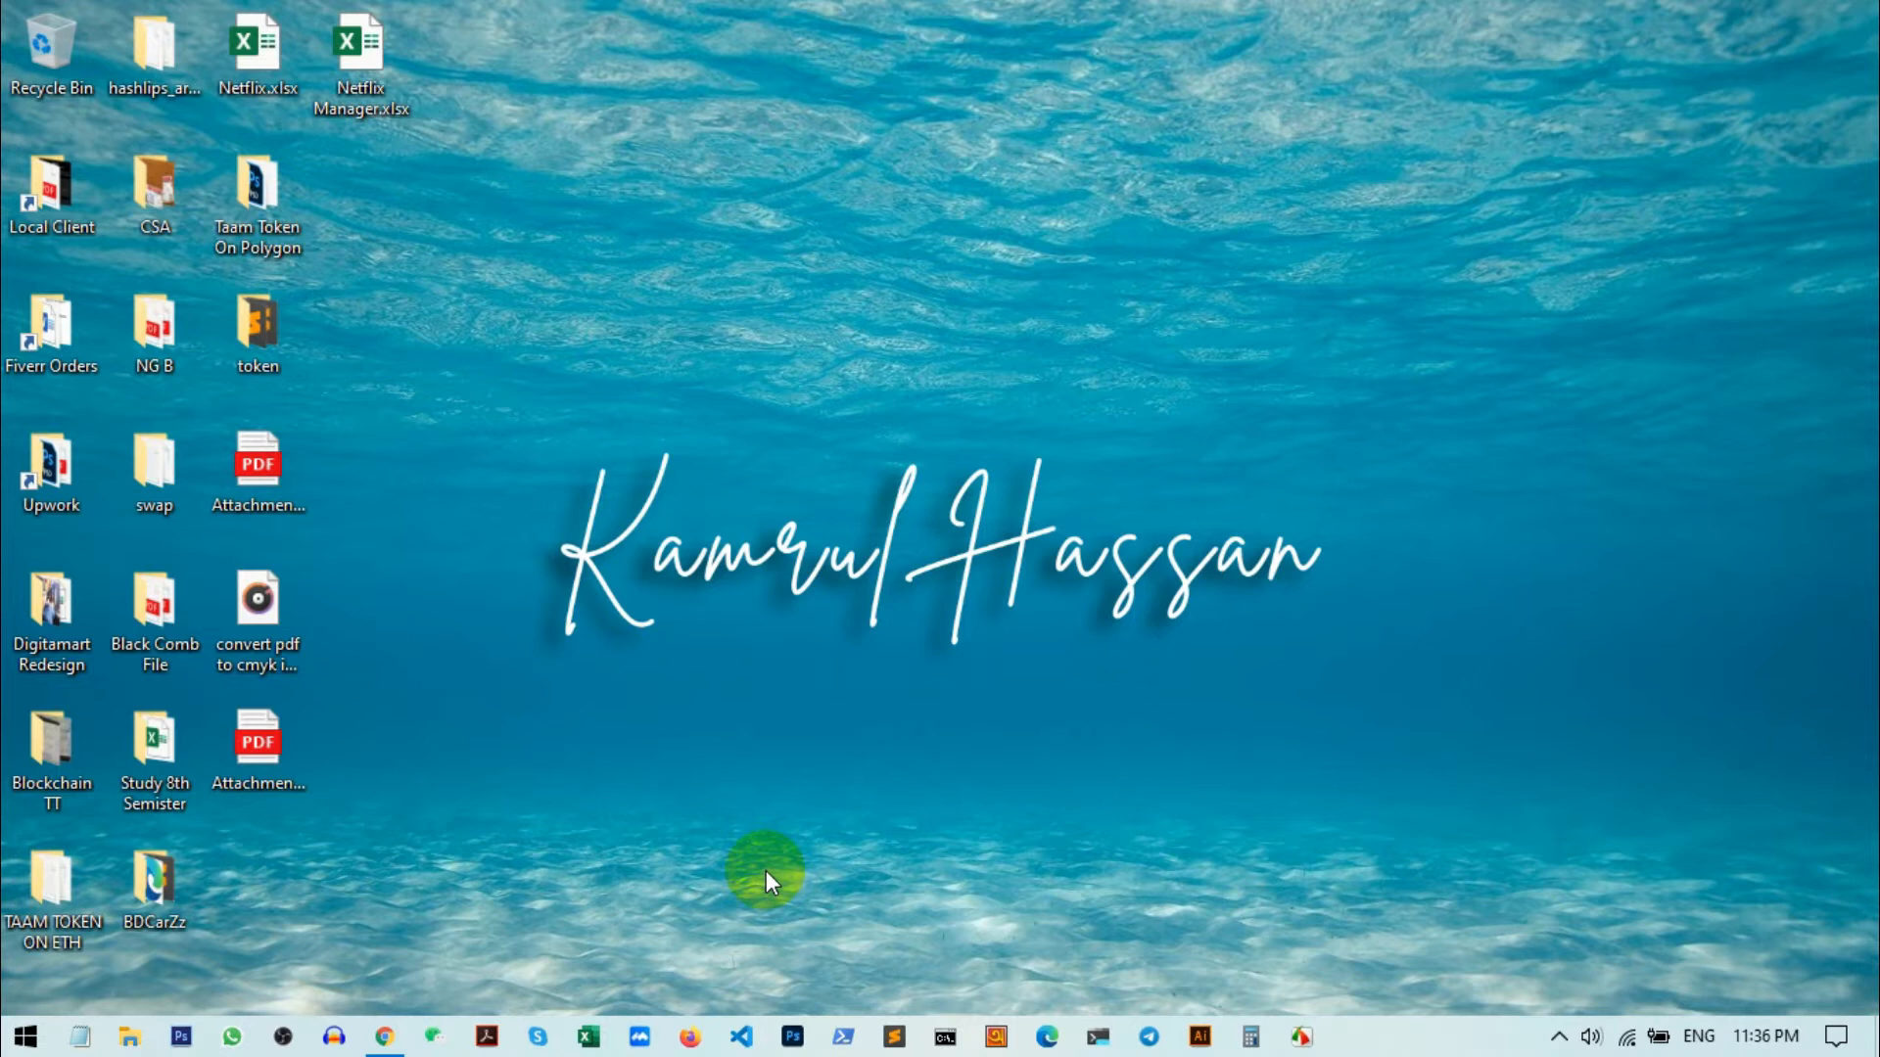
mouse_move(693, 691)
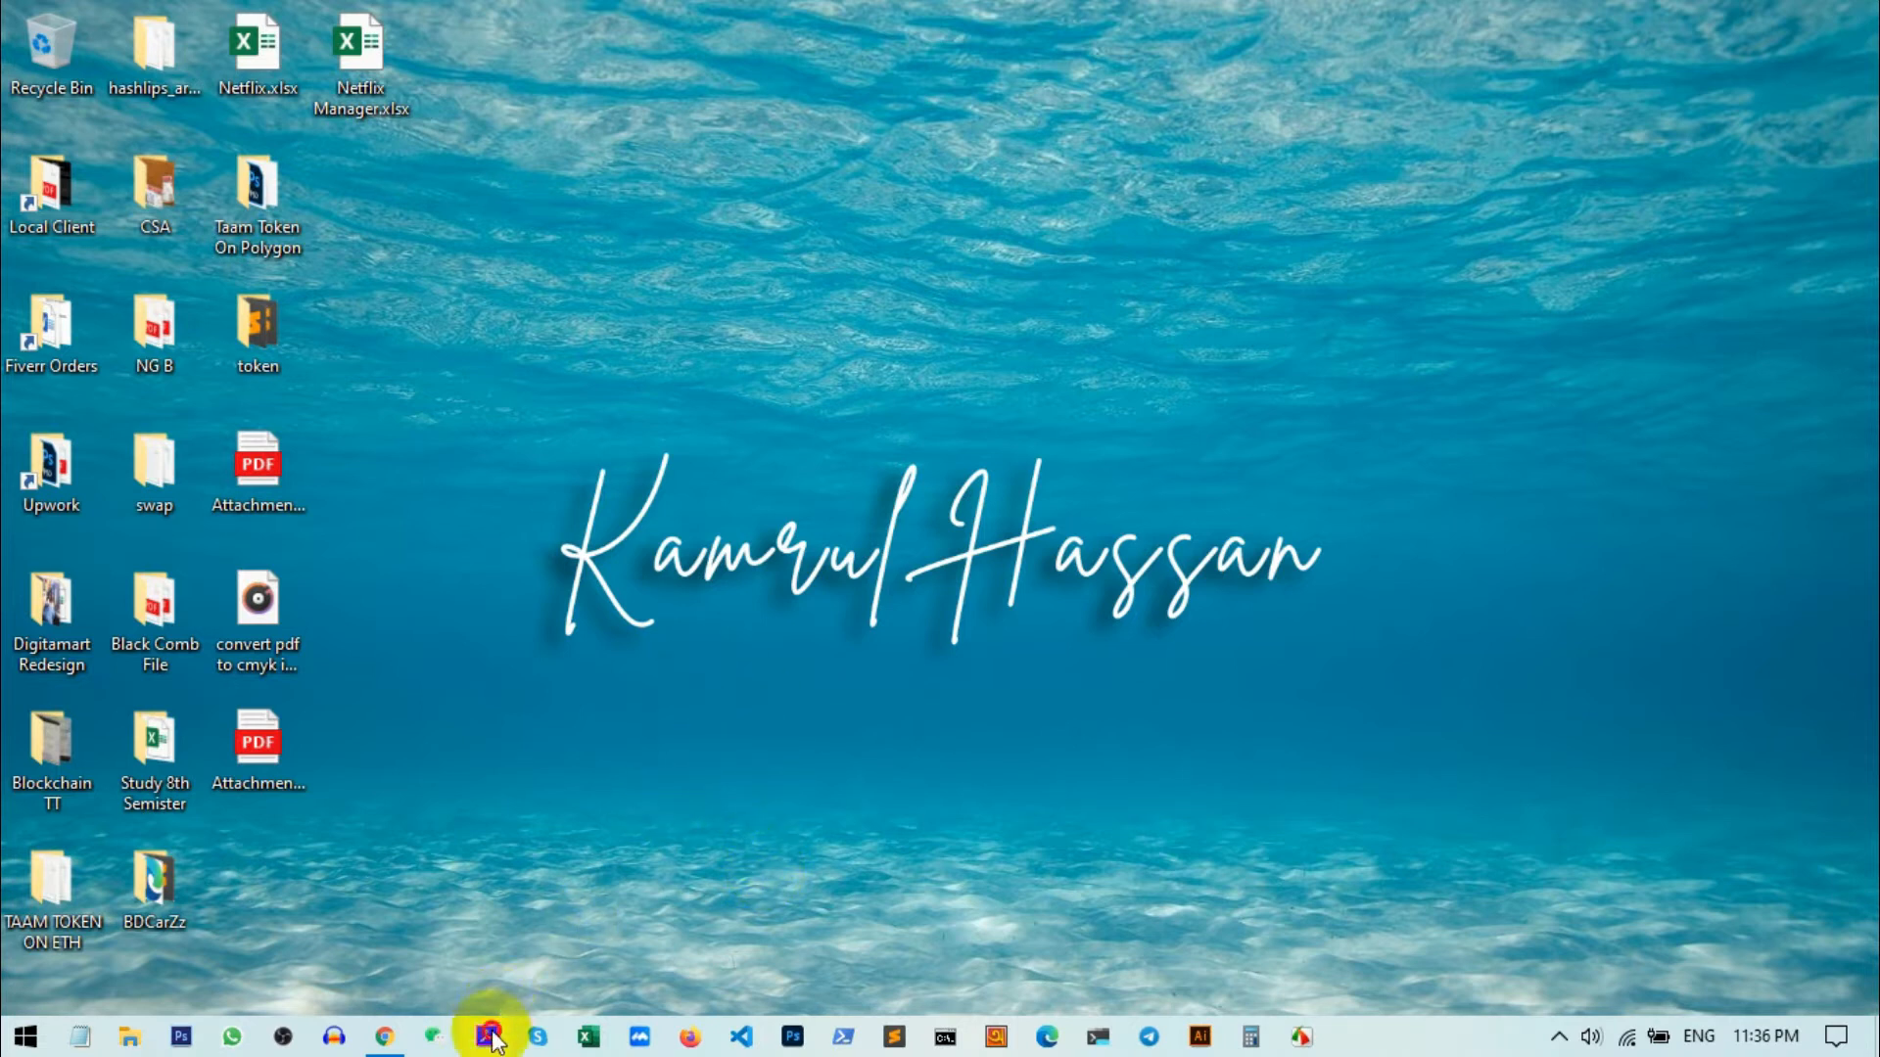
- Launch Acrobat and open Attachment_1646290537.pdf, the 'I Am a Queen' book cover, from the desktop
left_click(488, 1036)
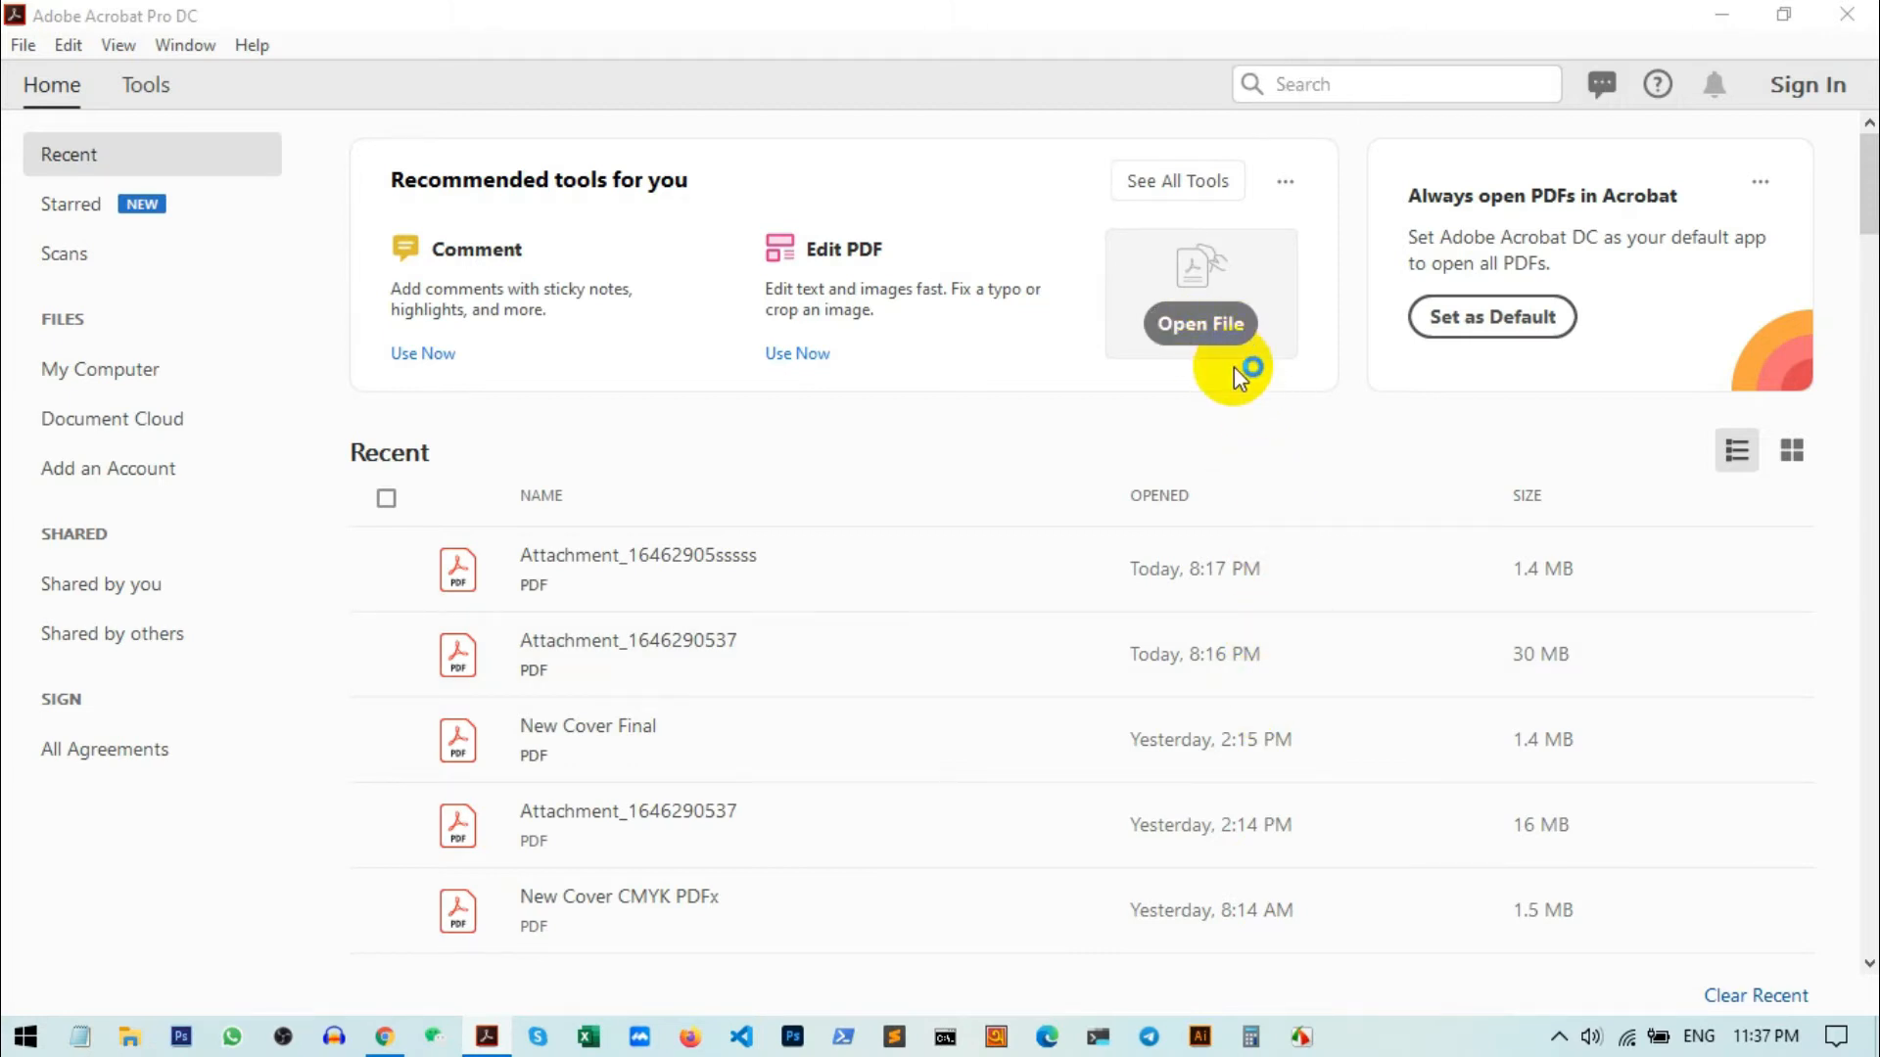
left_click(1199, 323)
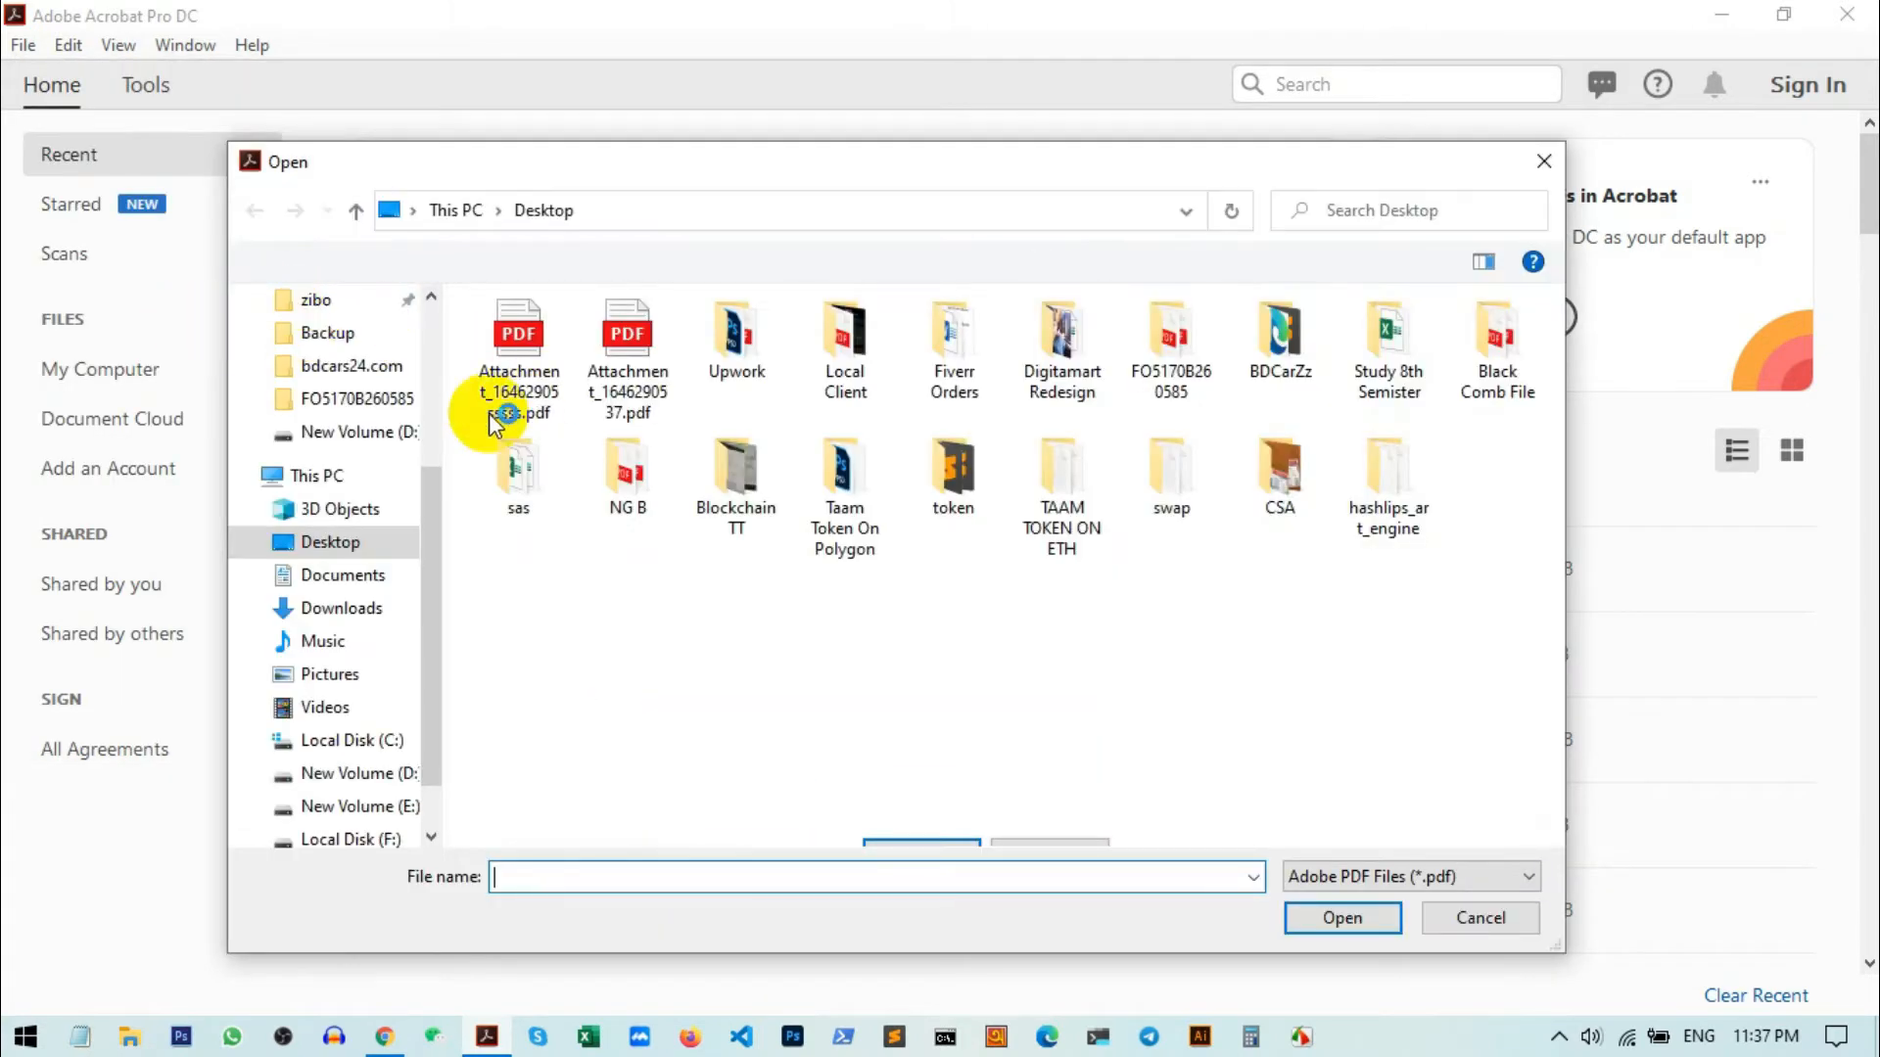
left_click(627, 341)
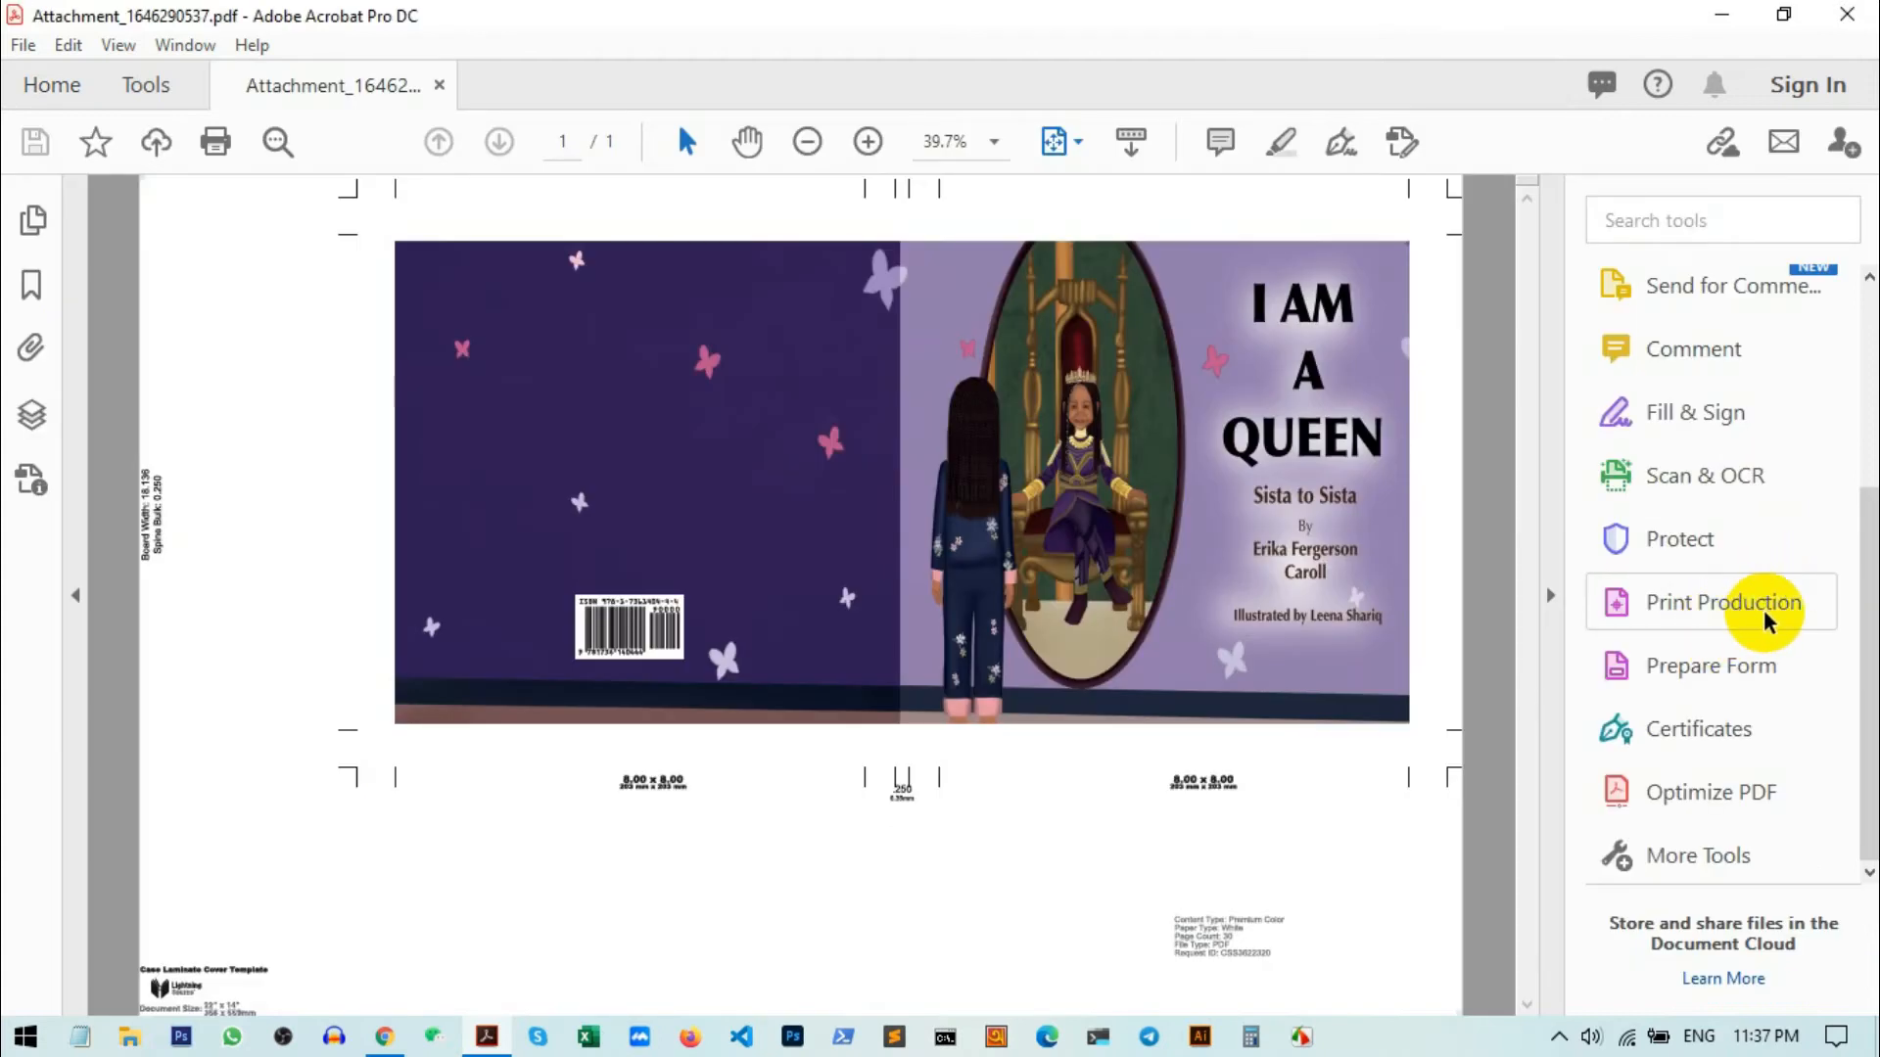
- Show the Print Production tool list (Save as PDF/X, Preflight) for the cover document
left_click(1723, 601)
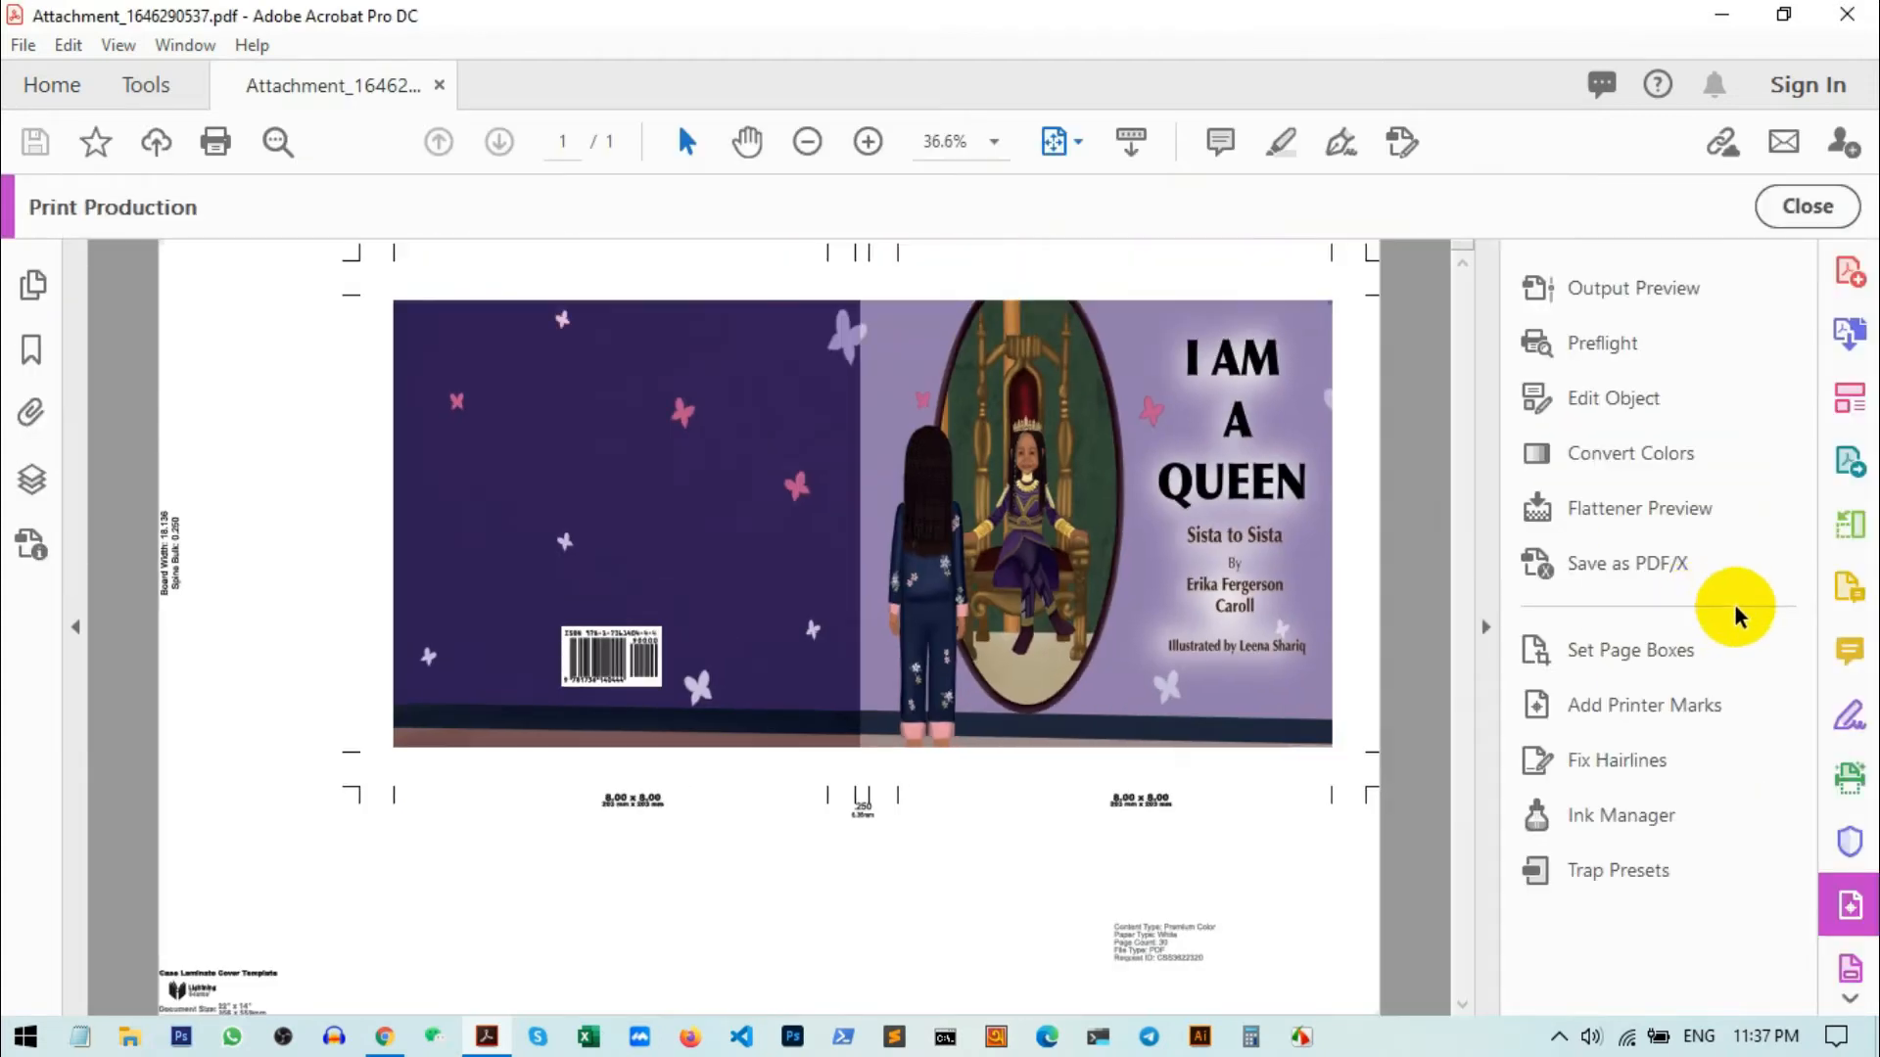
mouse_move(1641, 854)
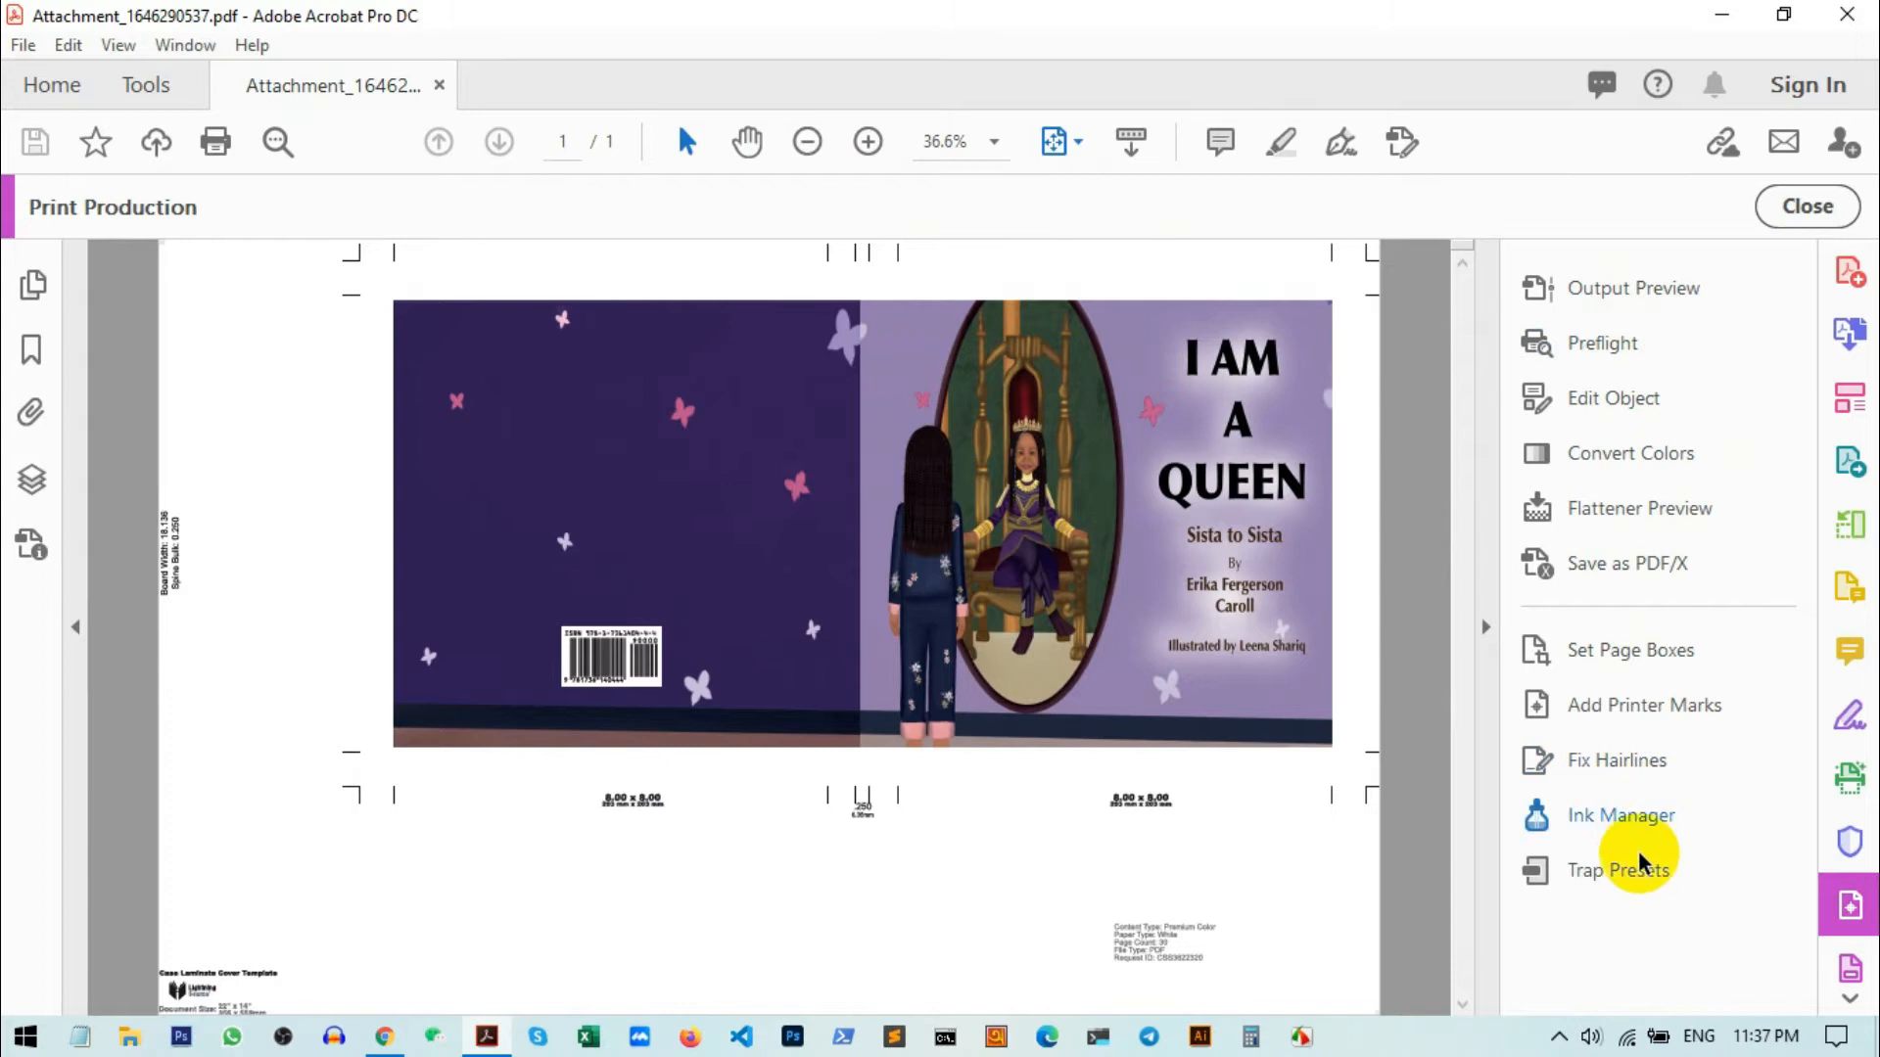
mouse_move(1652, 615)
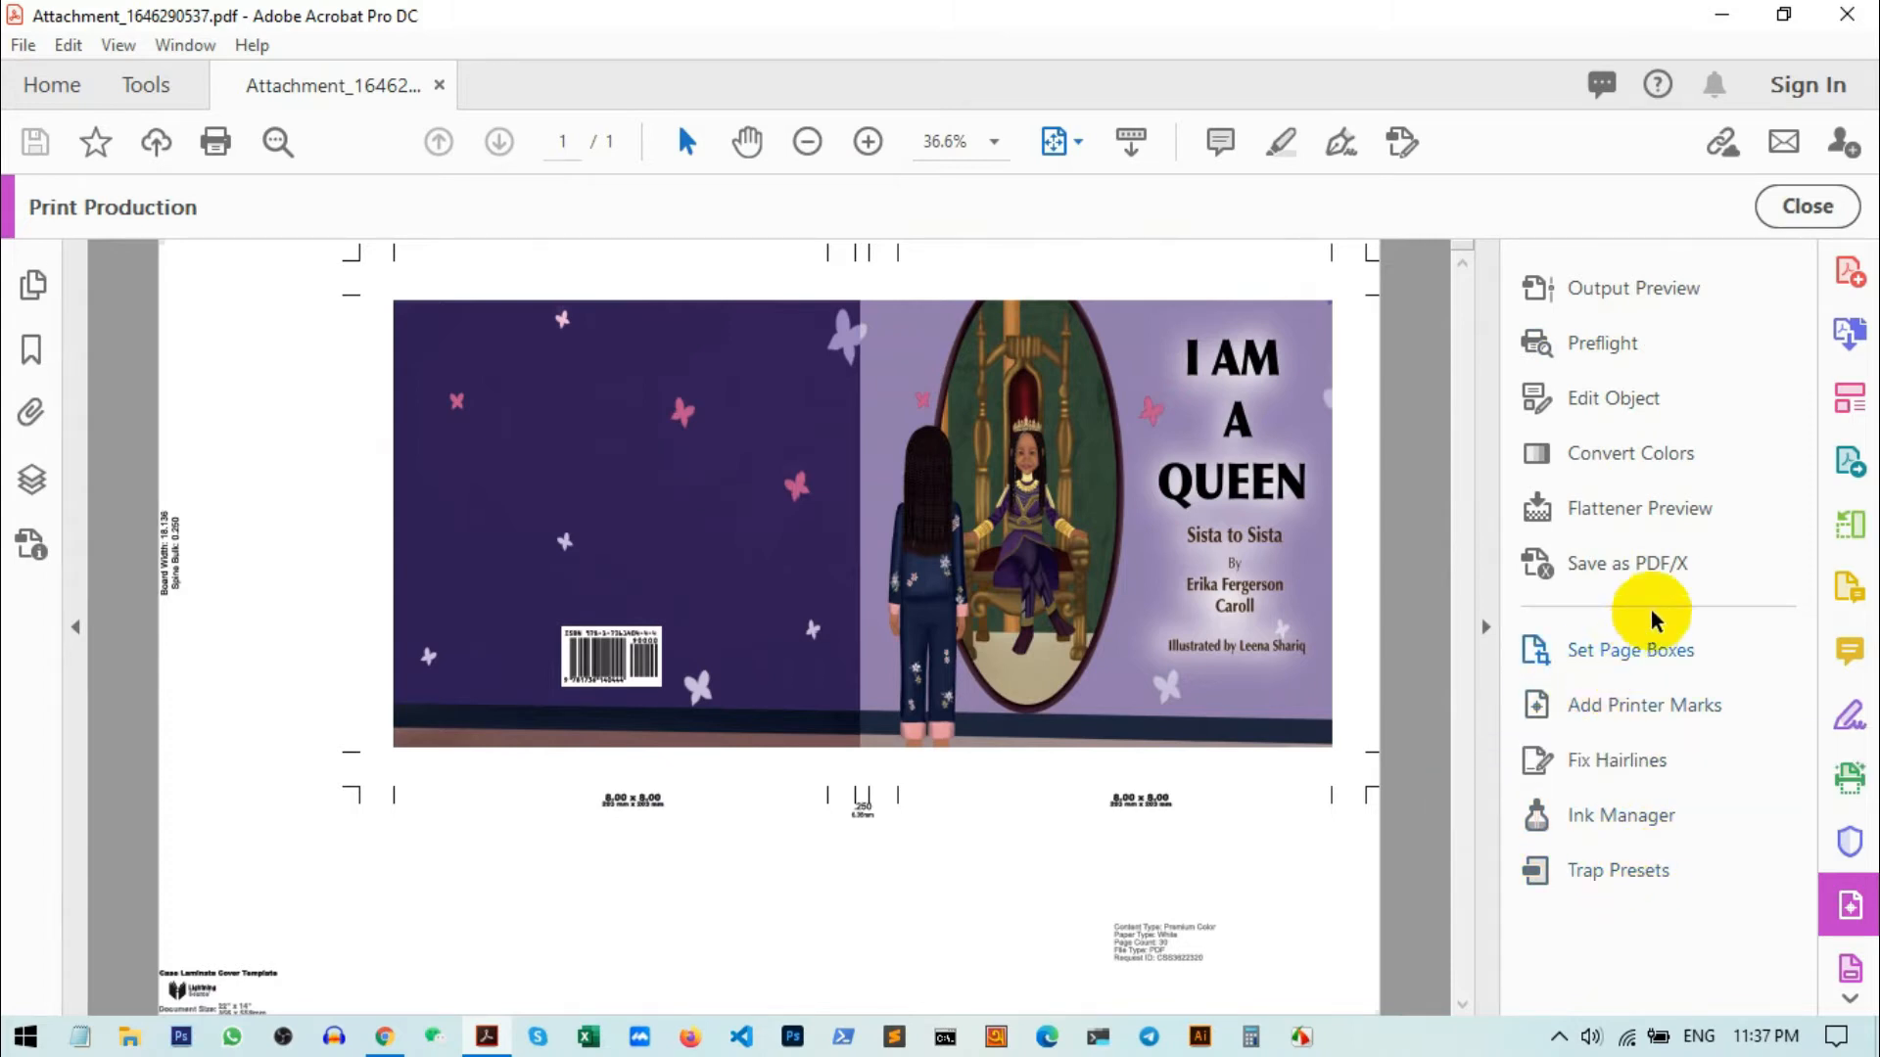
mouse_move(1672, 573)
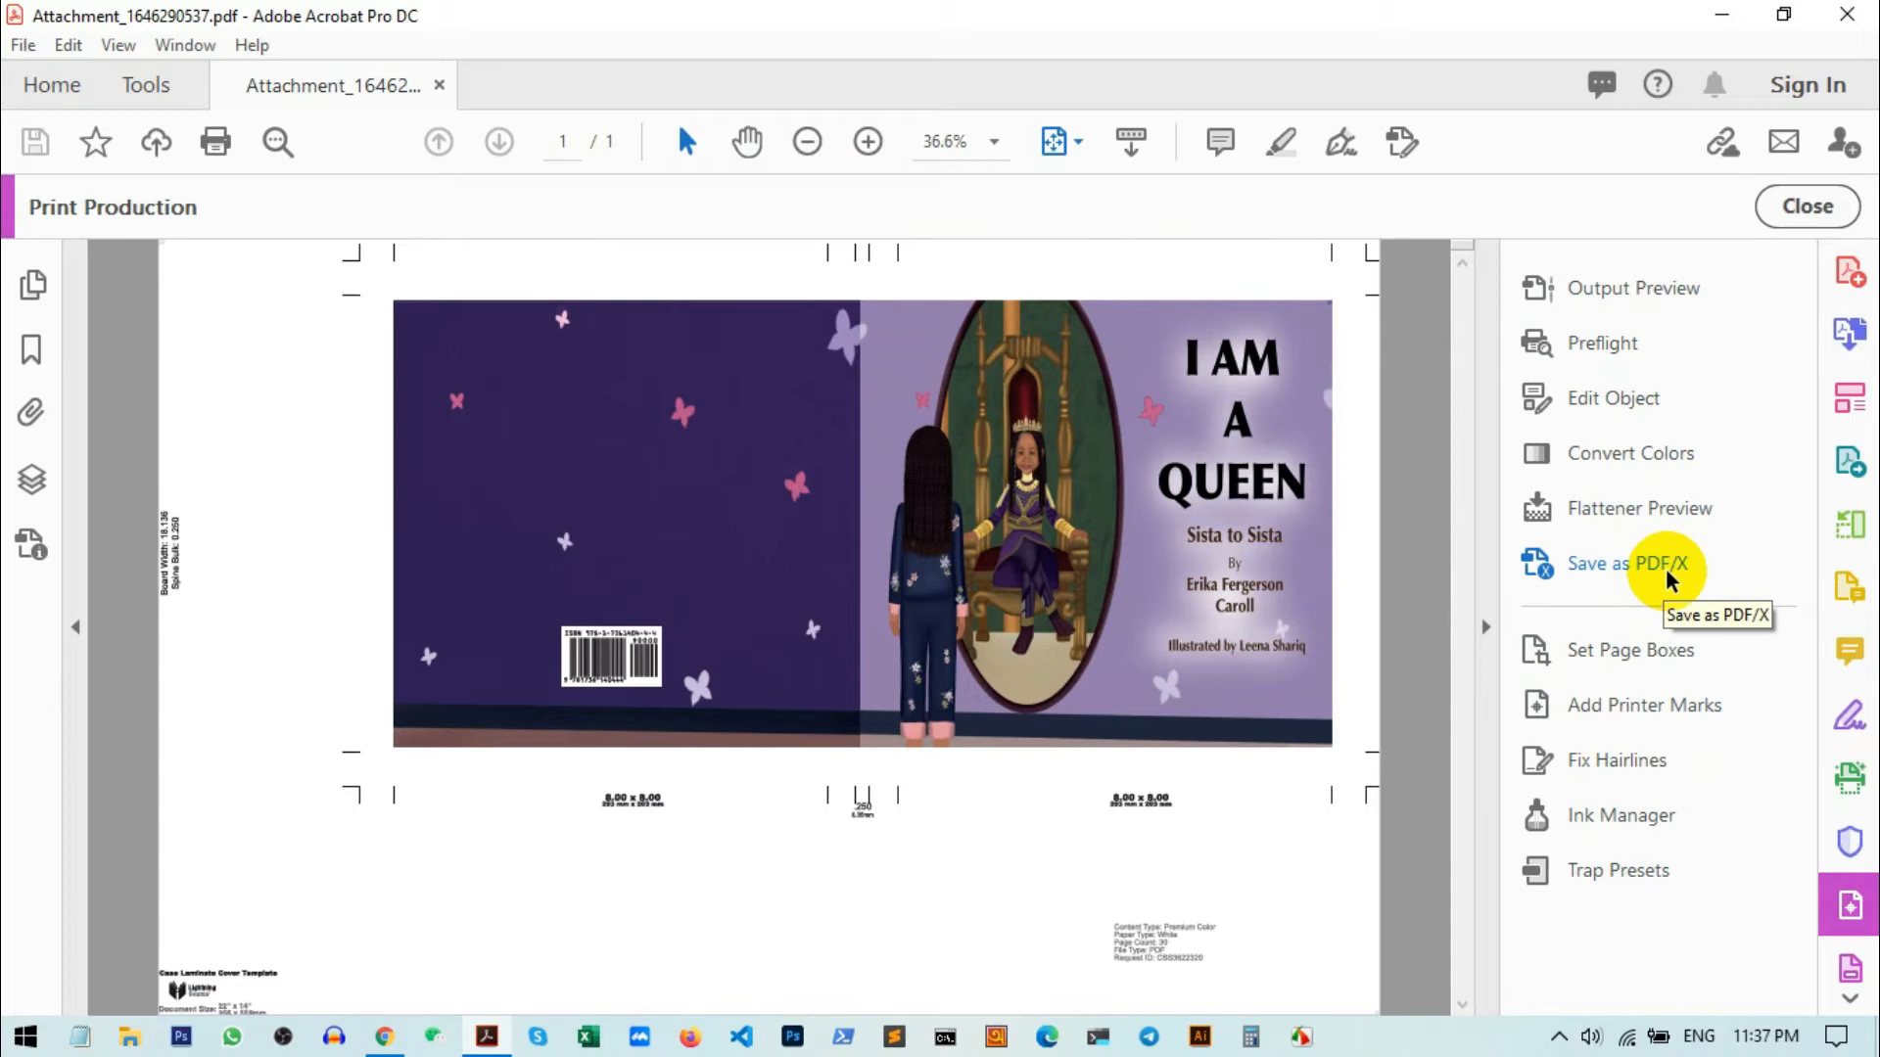
left_click(1808, 205)
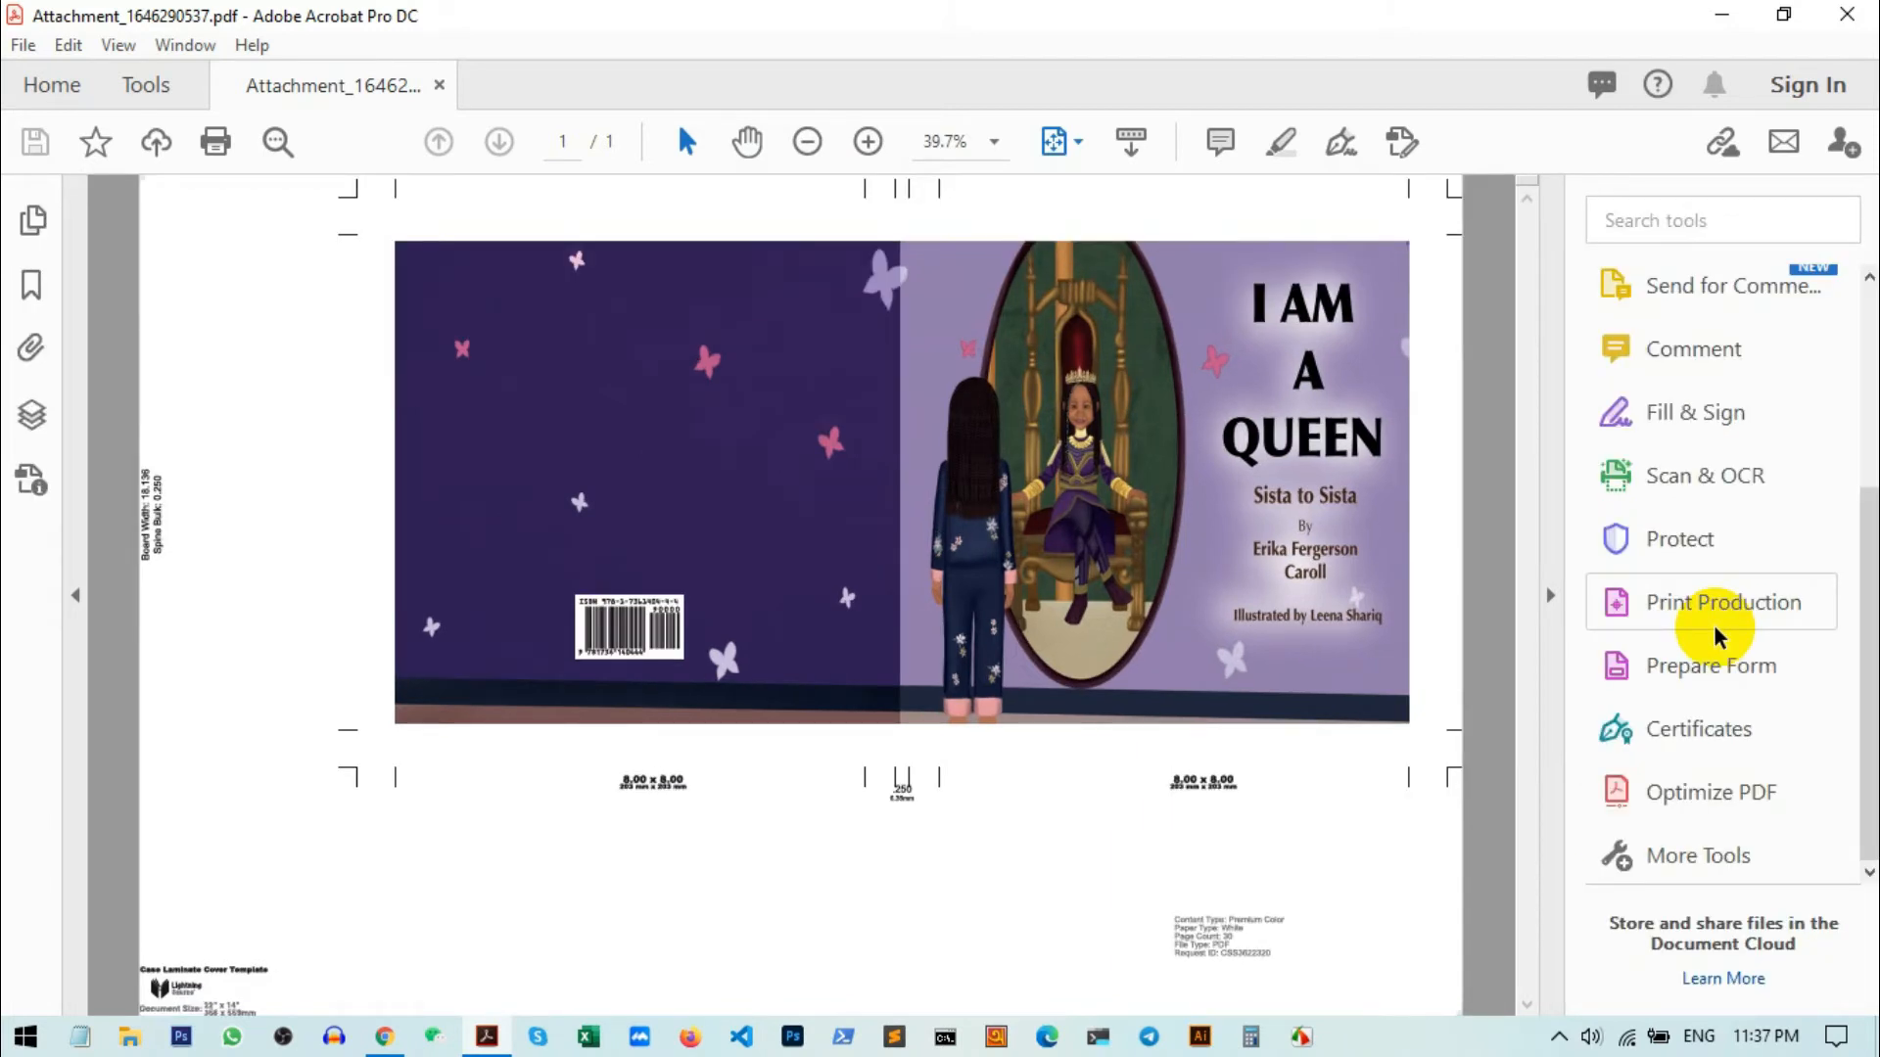
left_click(1724, 601)
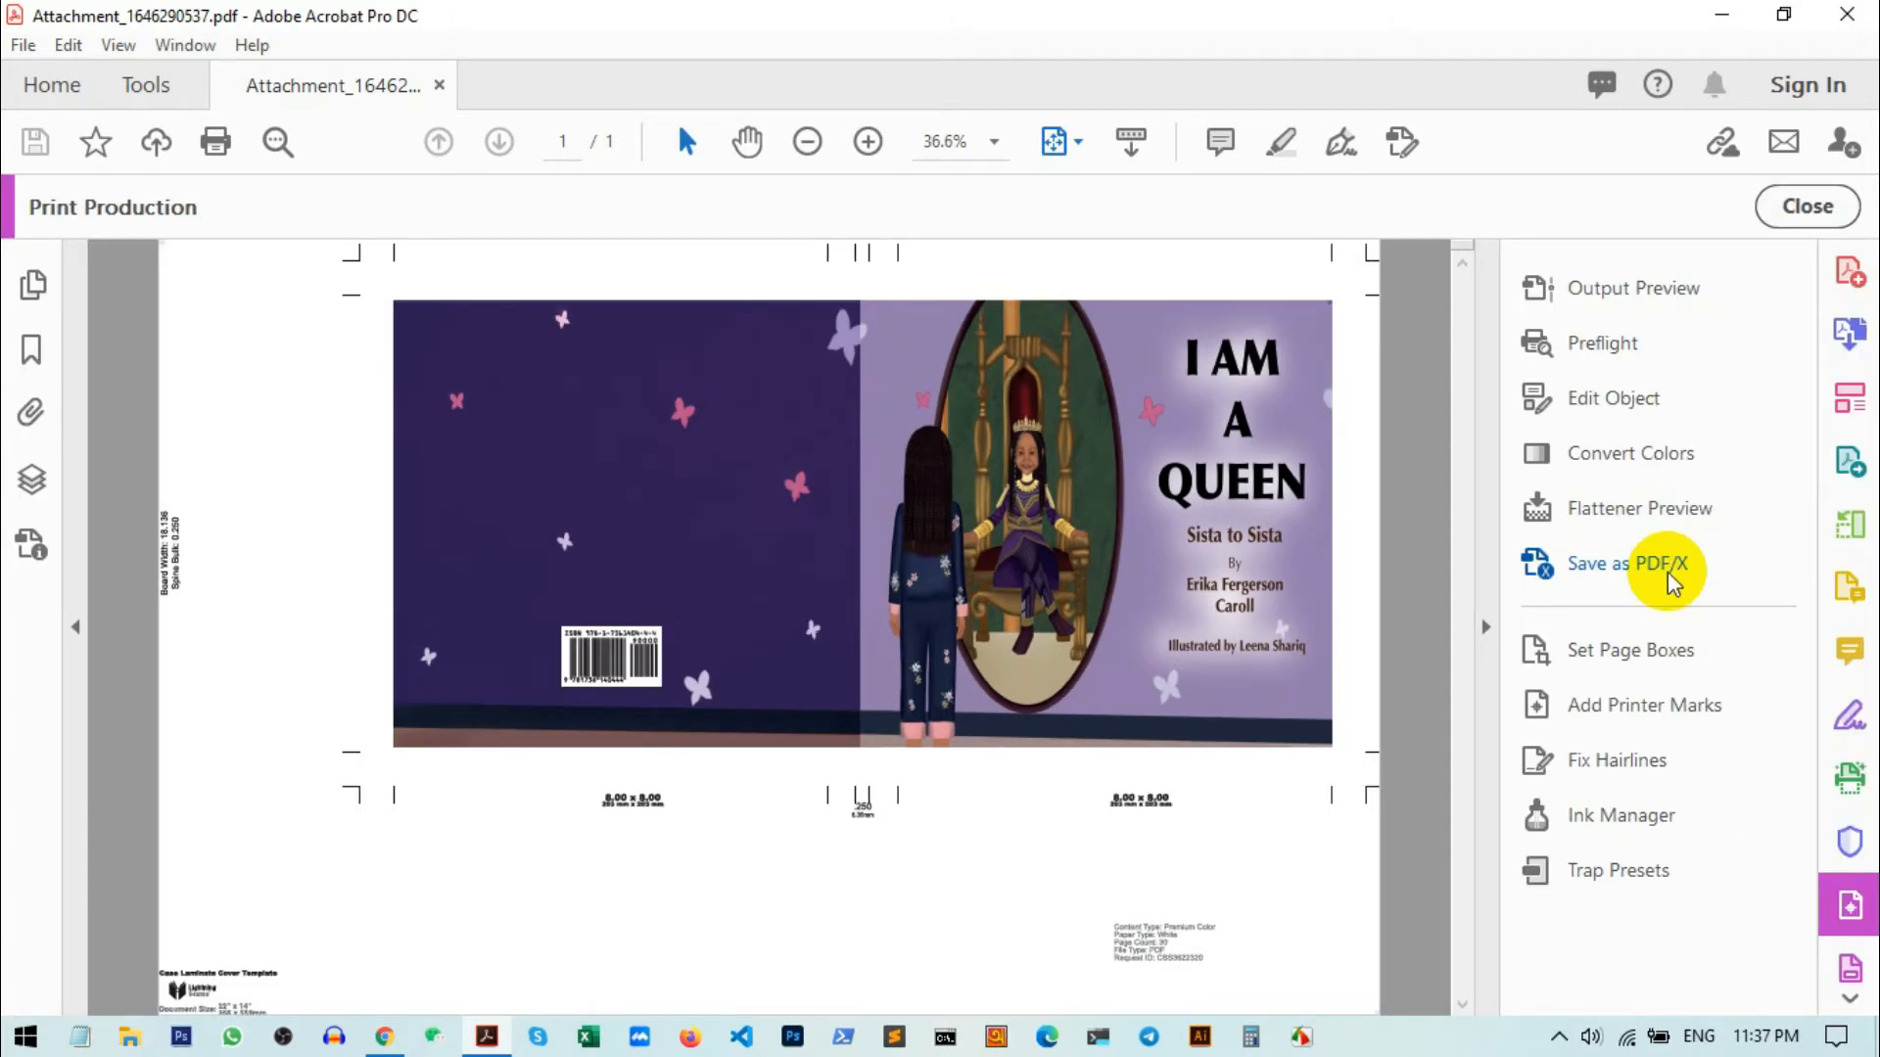
left_click(1628, 564)
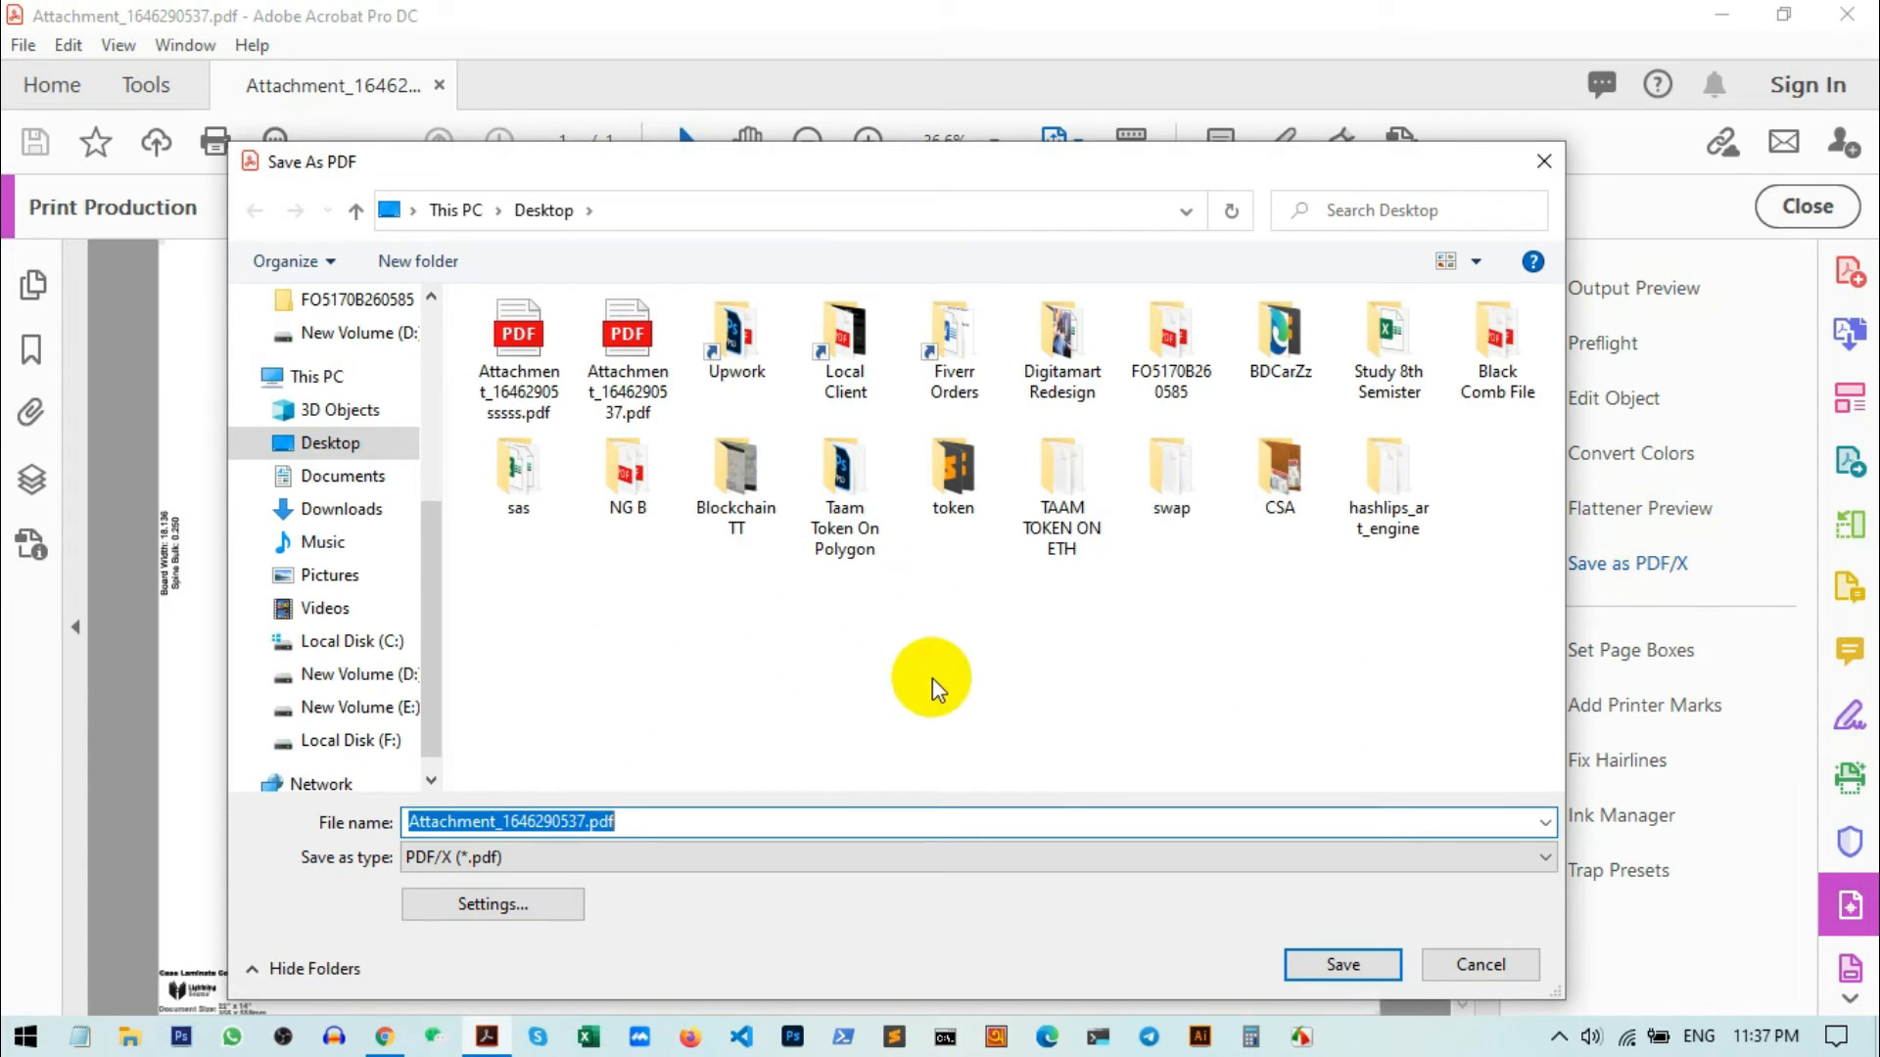
mouse_move(767, 660)
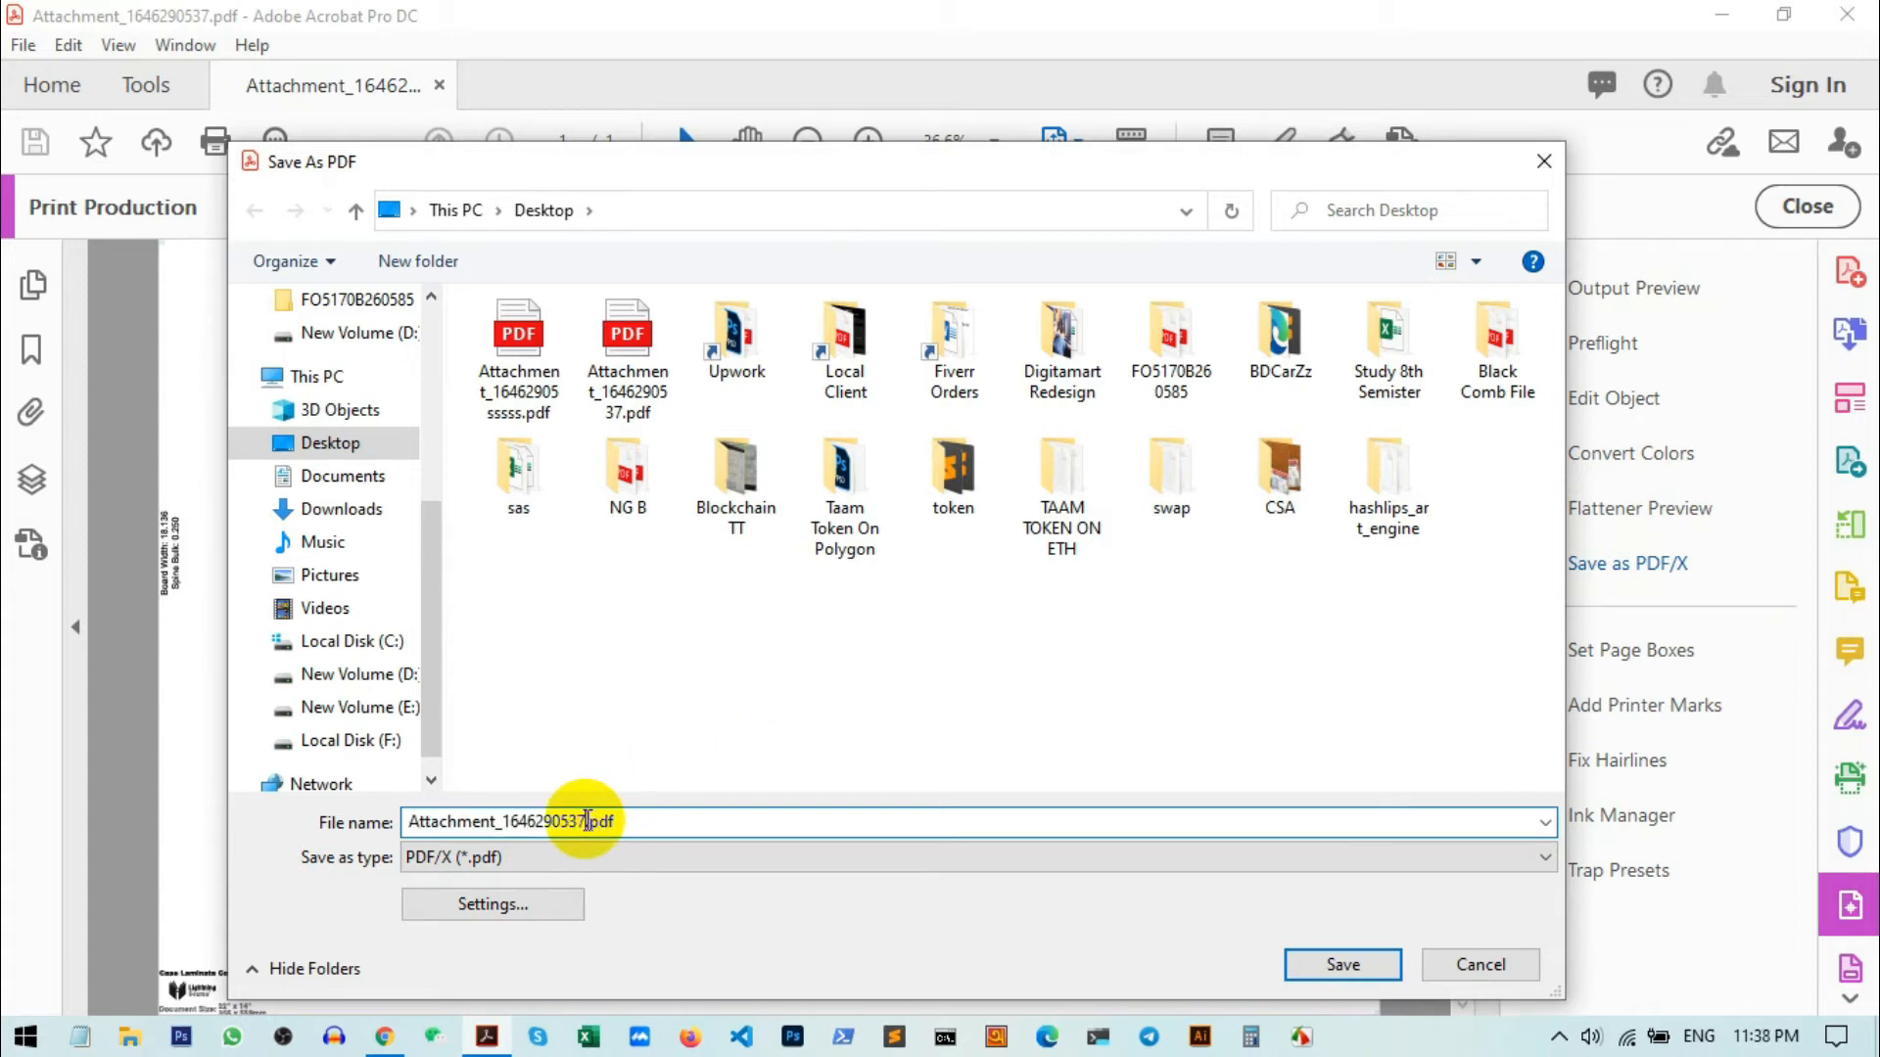
type("pdf x")
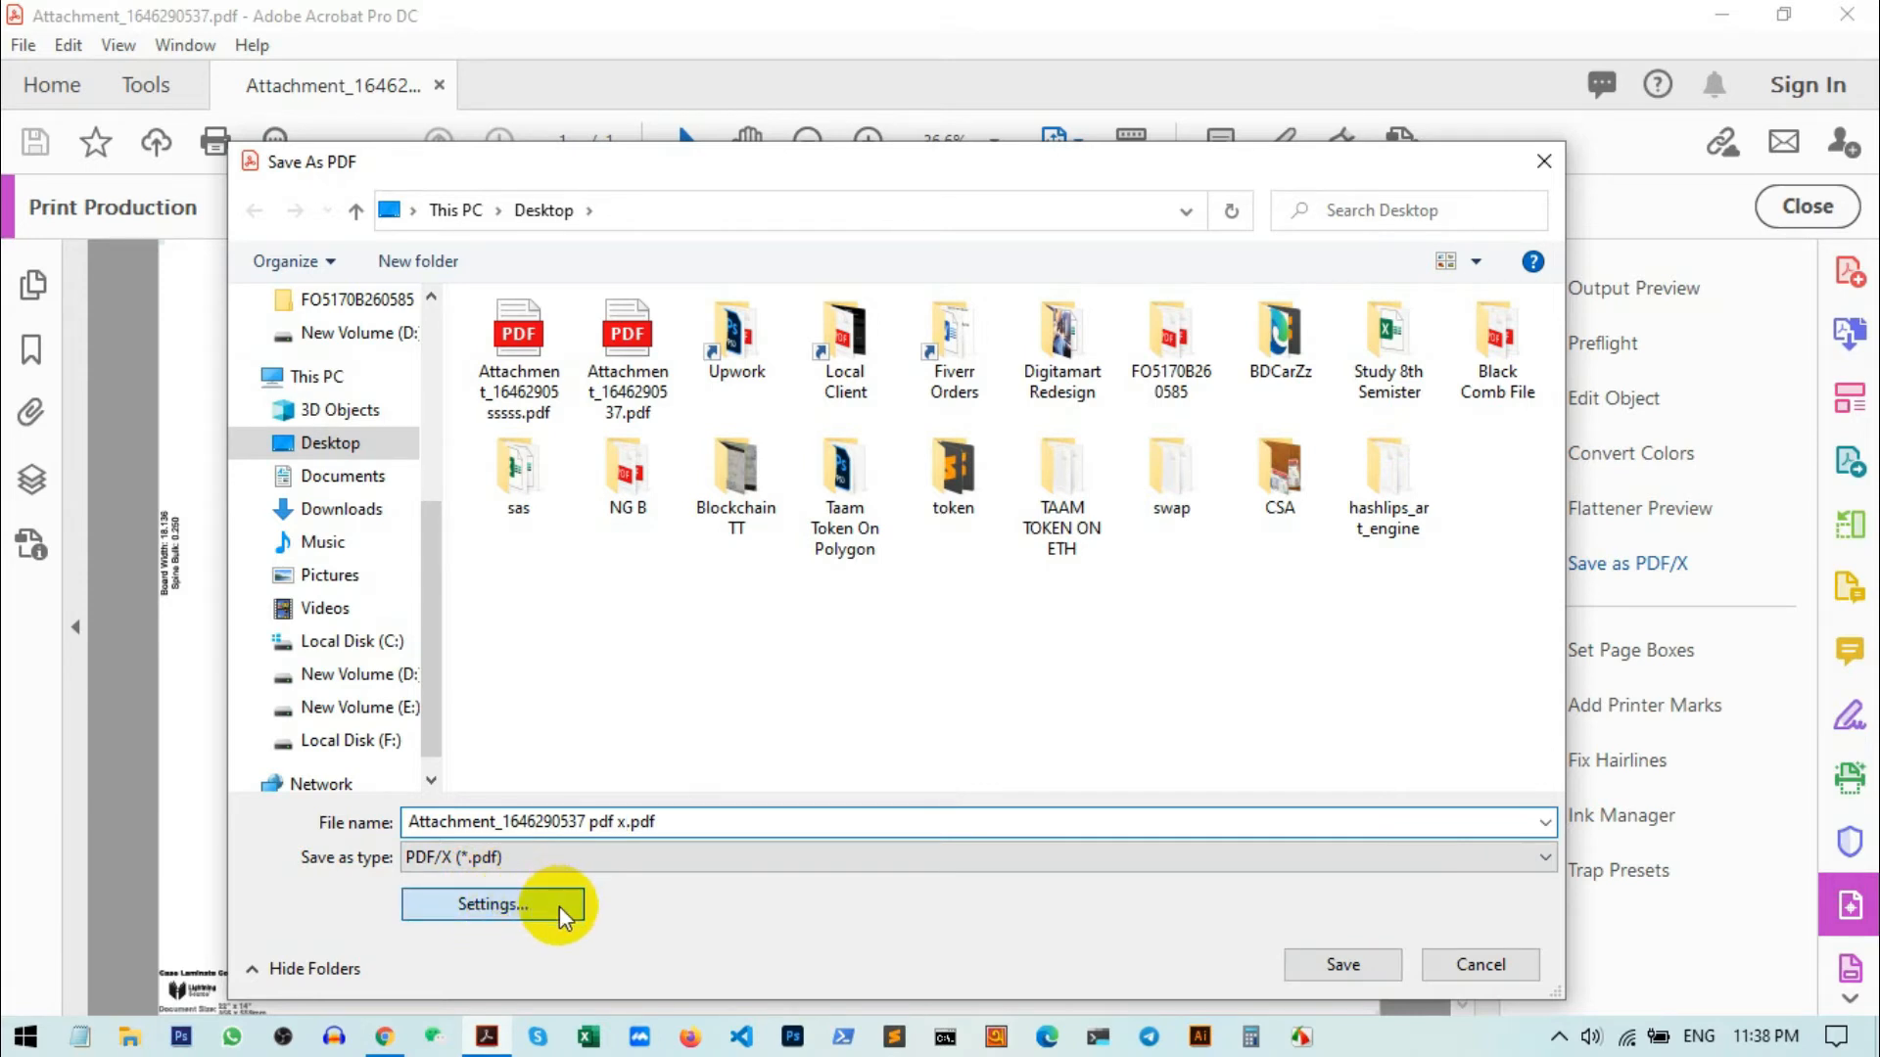
- Choose Save as PDF/X-1a with the Convert to PDF/X-1a (Japan Color 2001 Coated) profile and confirm
left_click(489, 905)
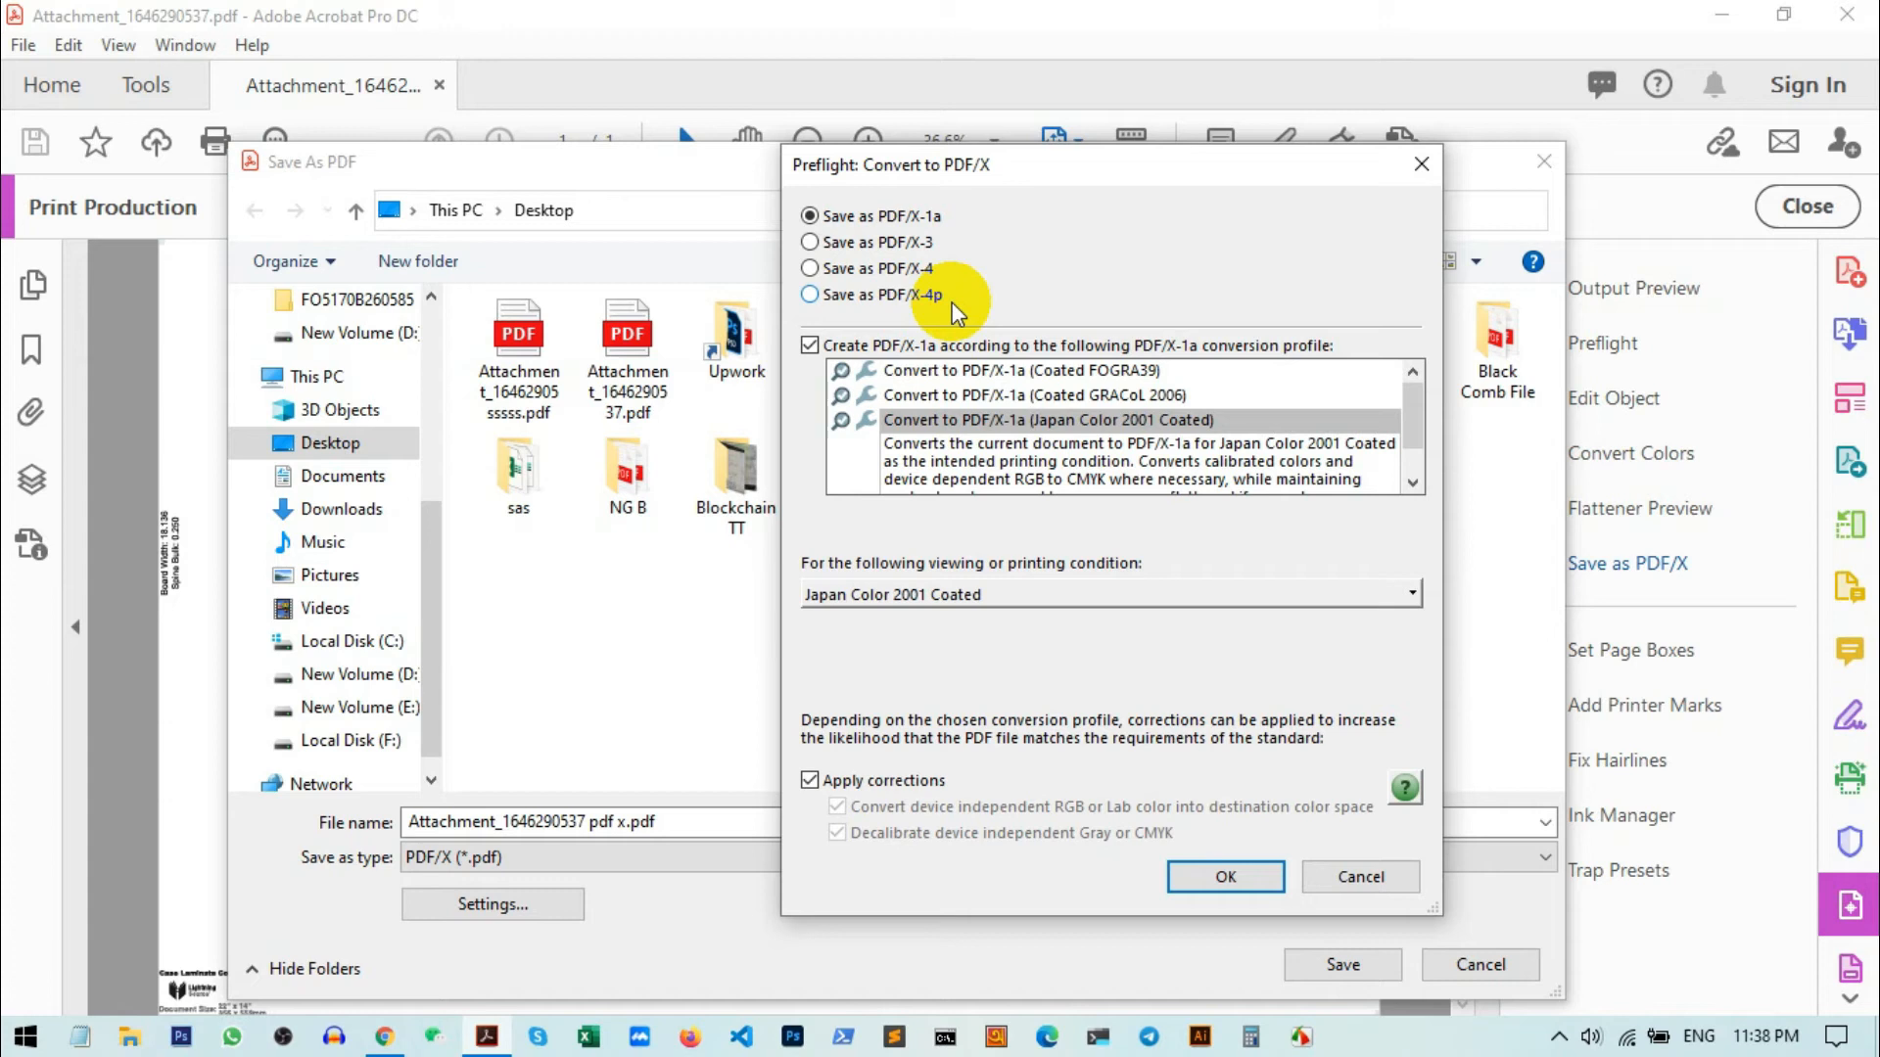
left_click(809, 215)
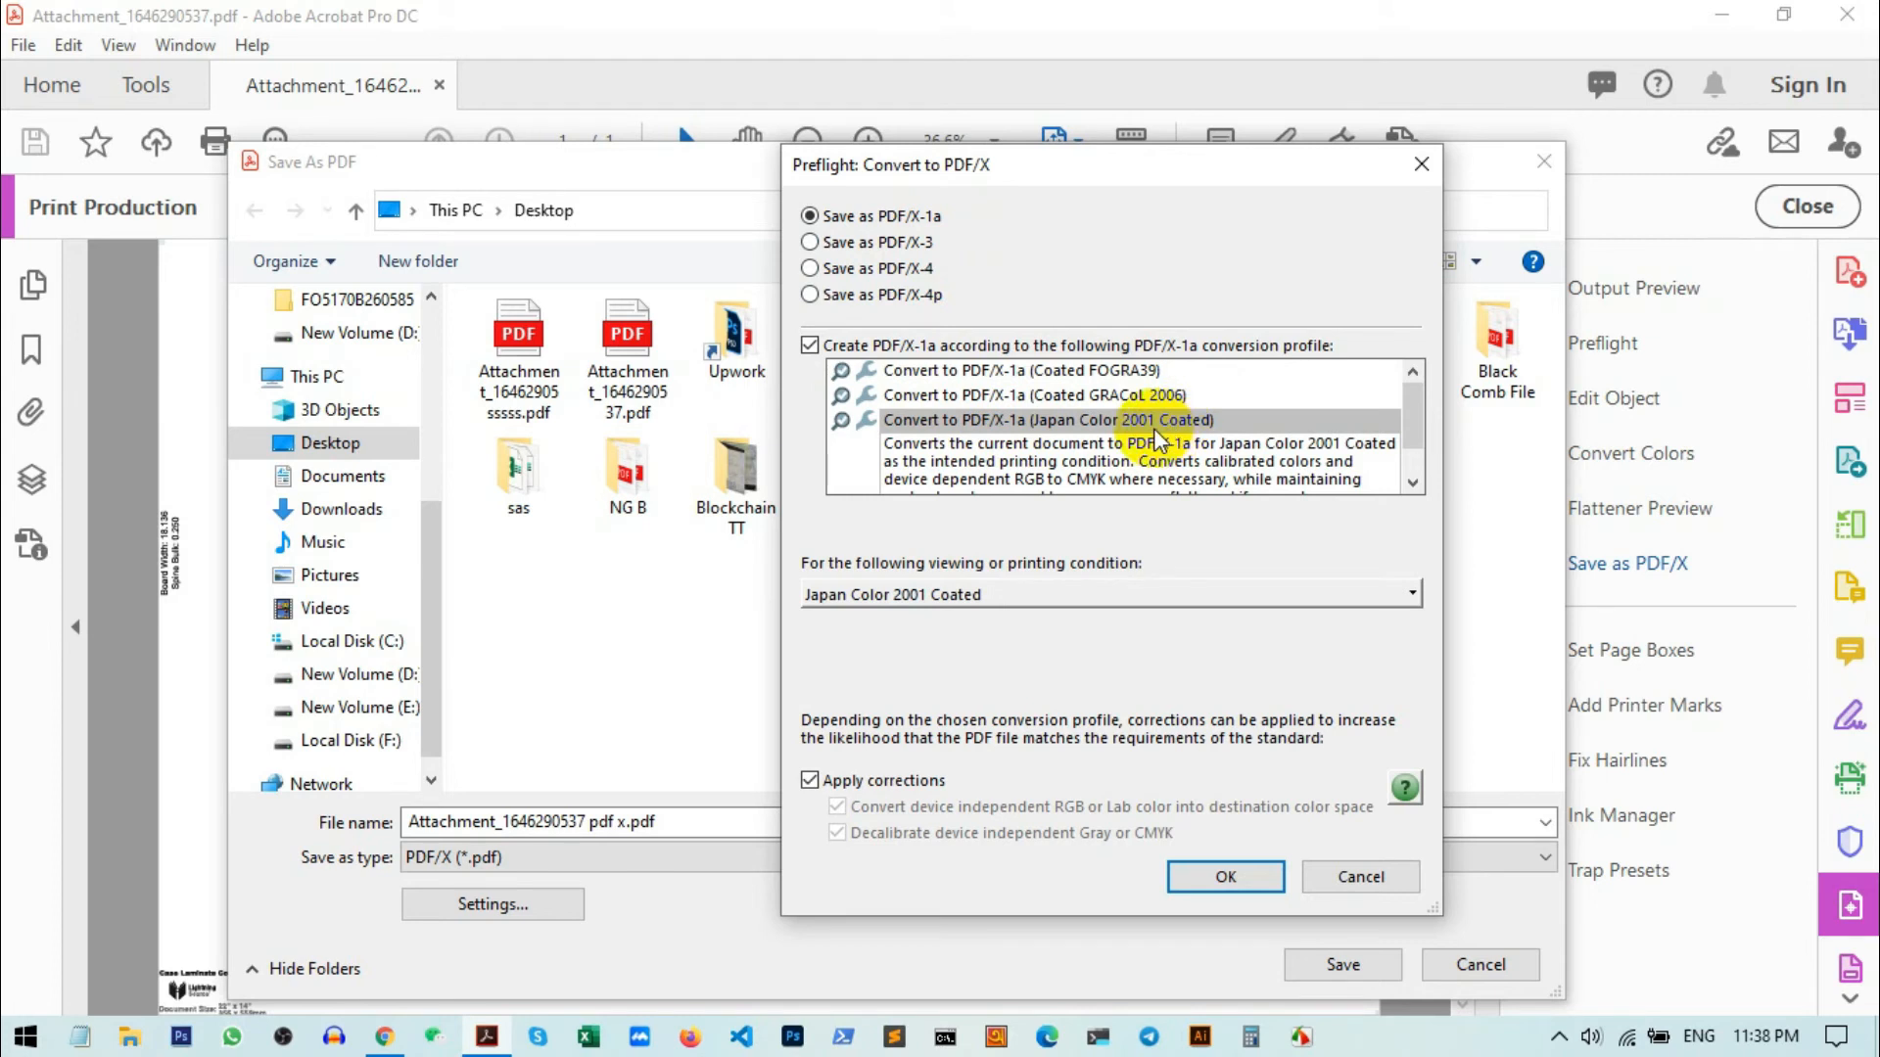
left_click(1046, 419)
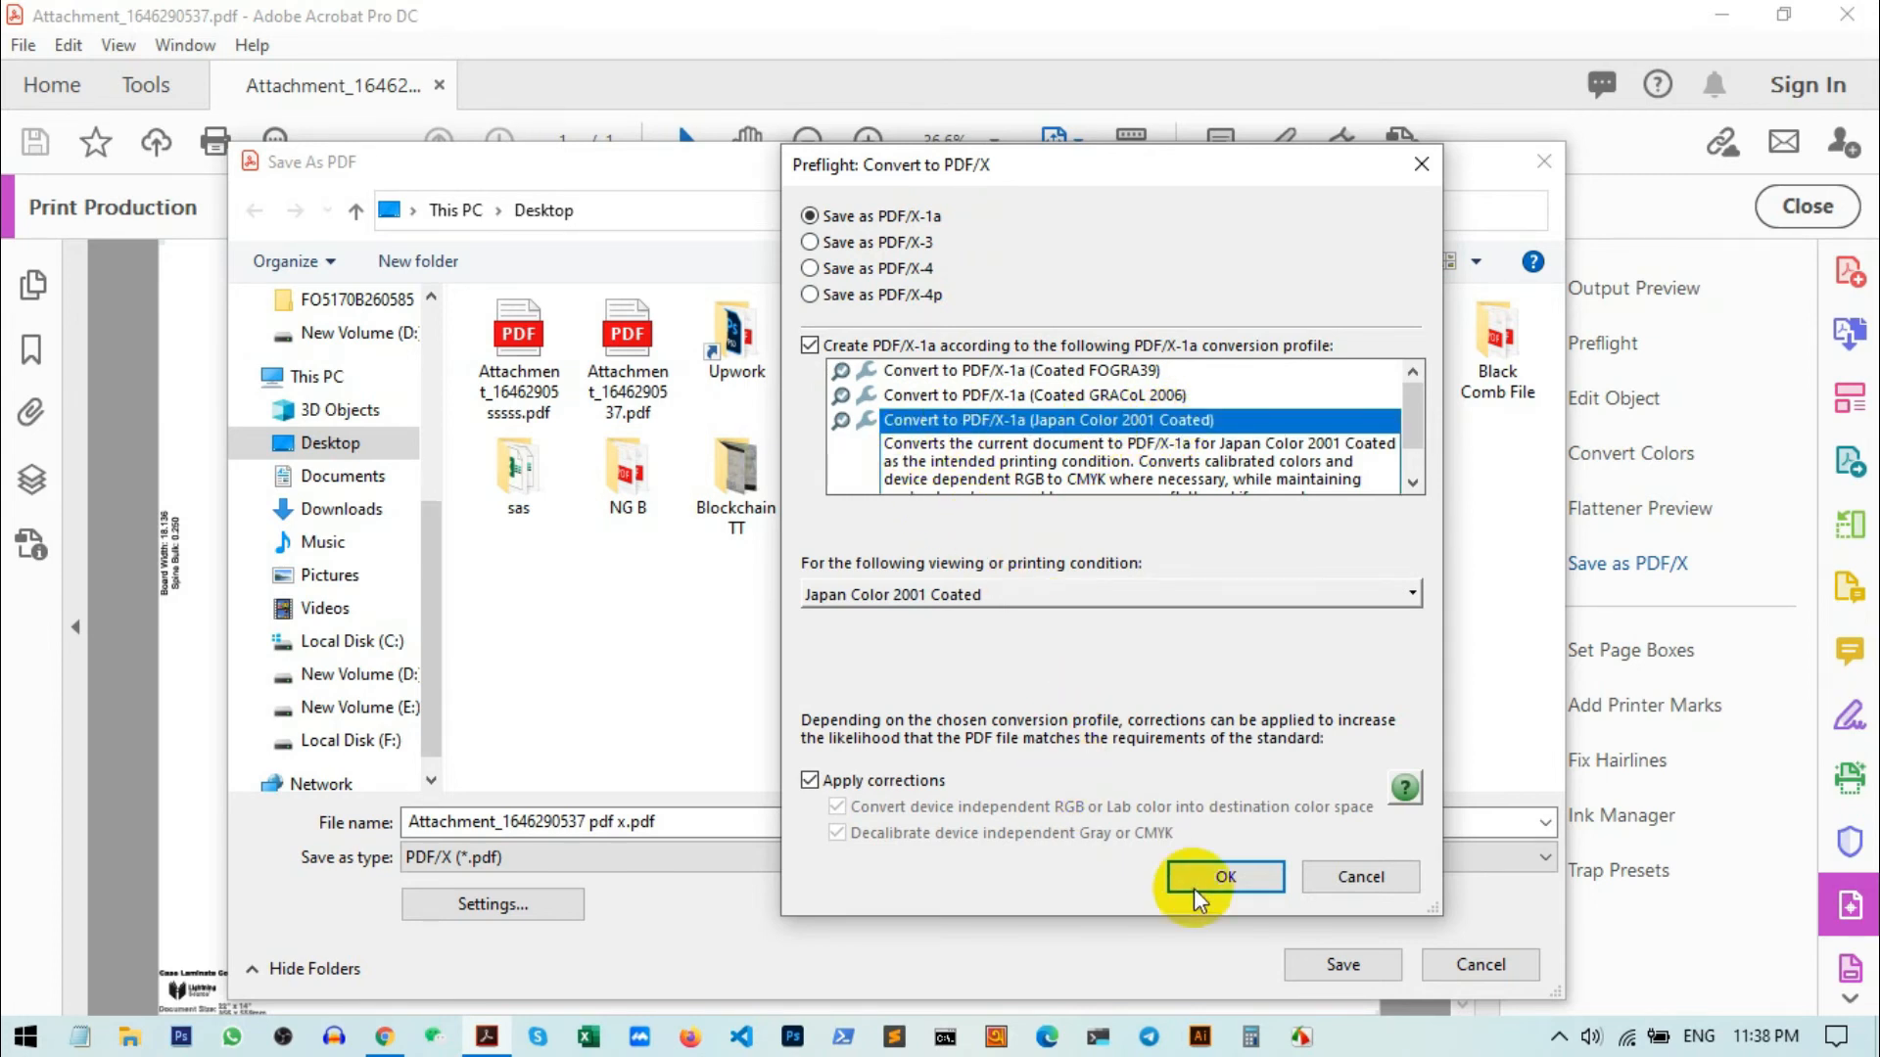
left_click(1222, 877)
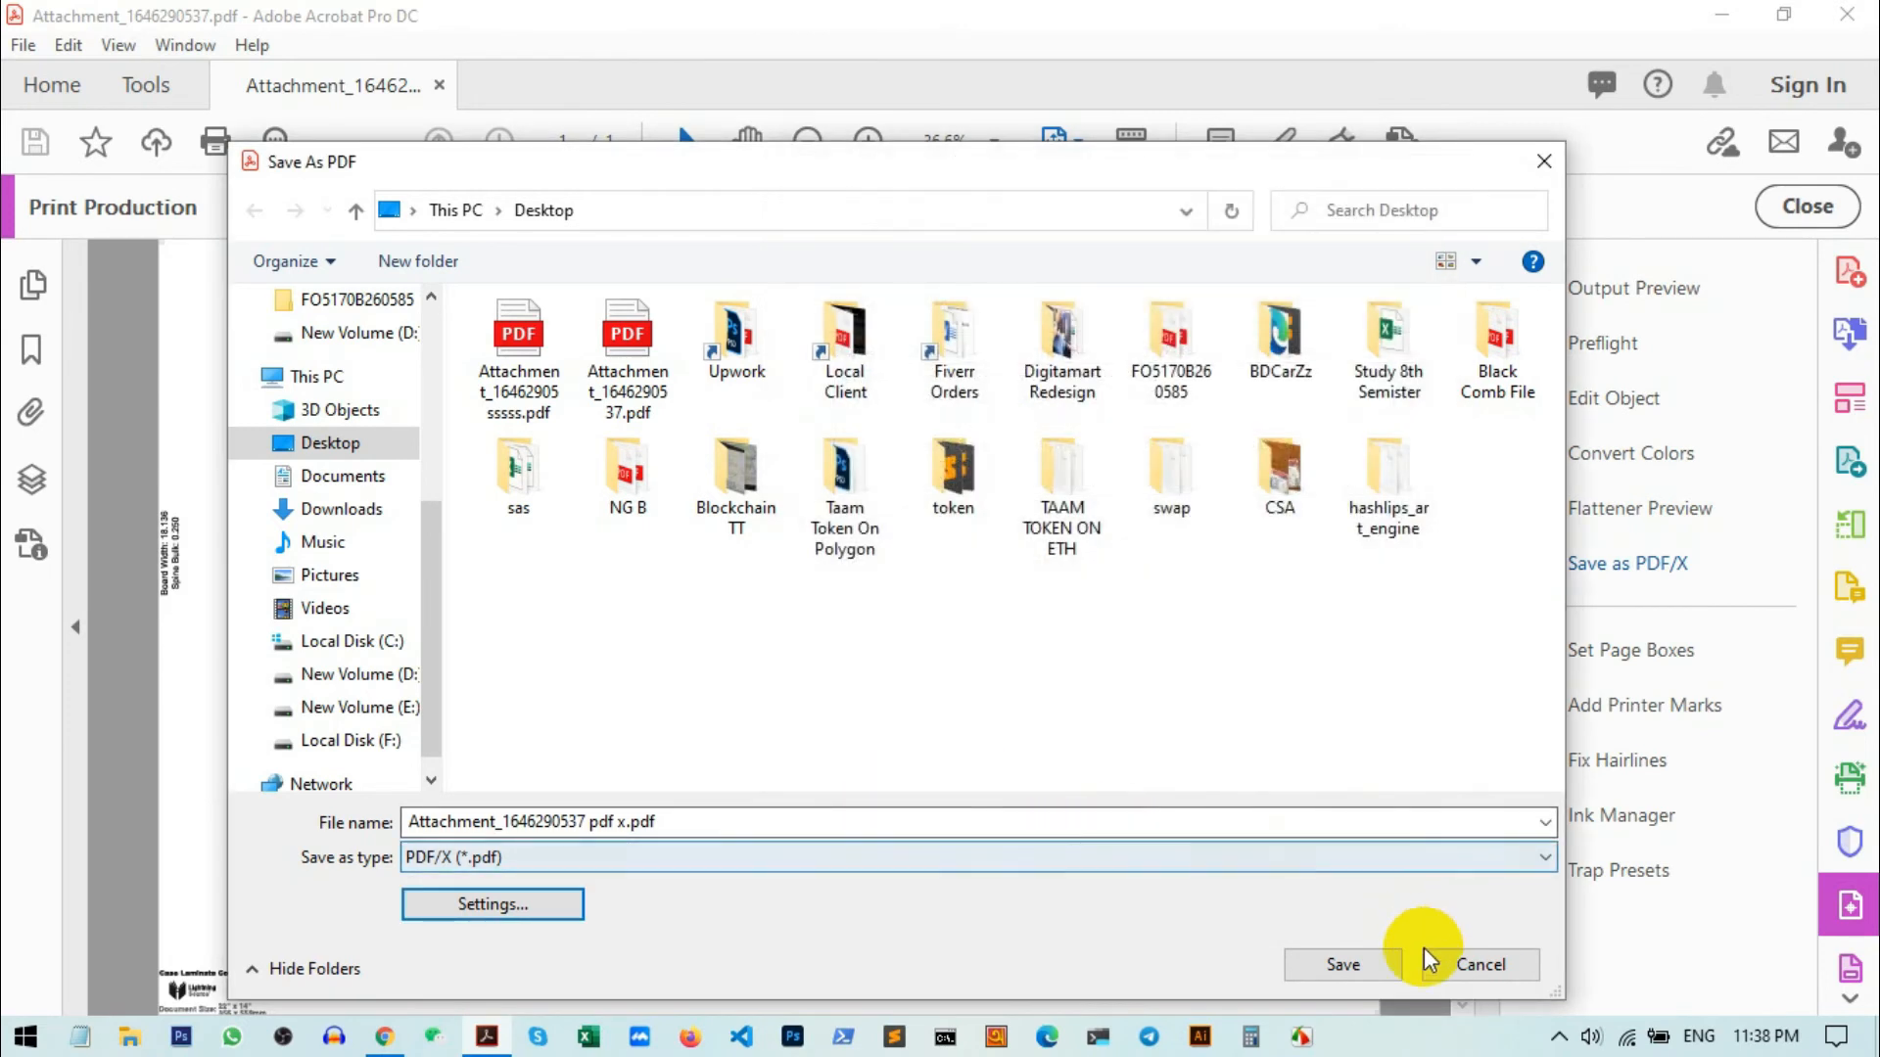
left_click(1341, 964)
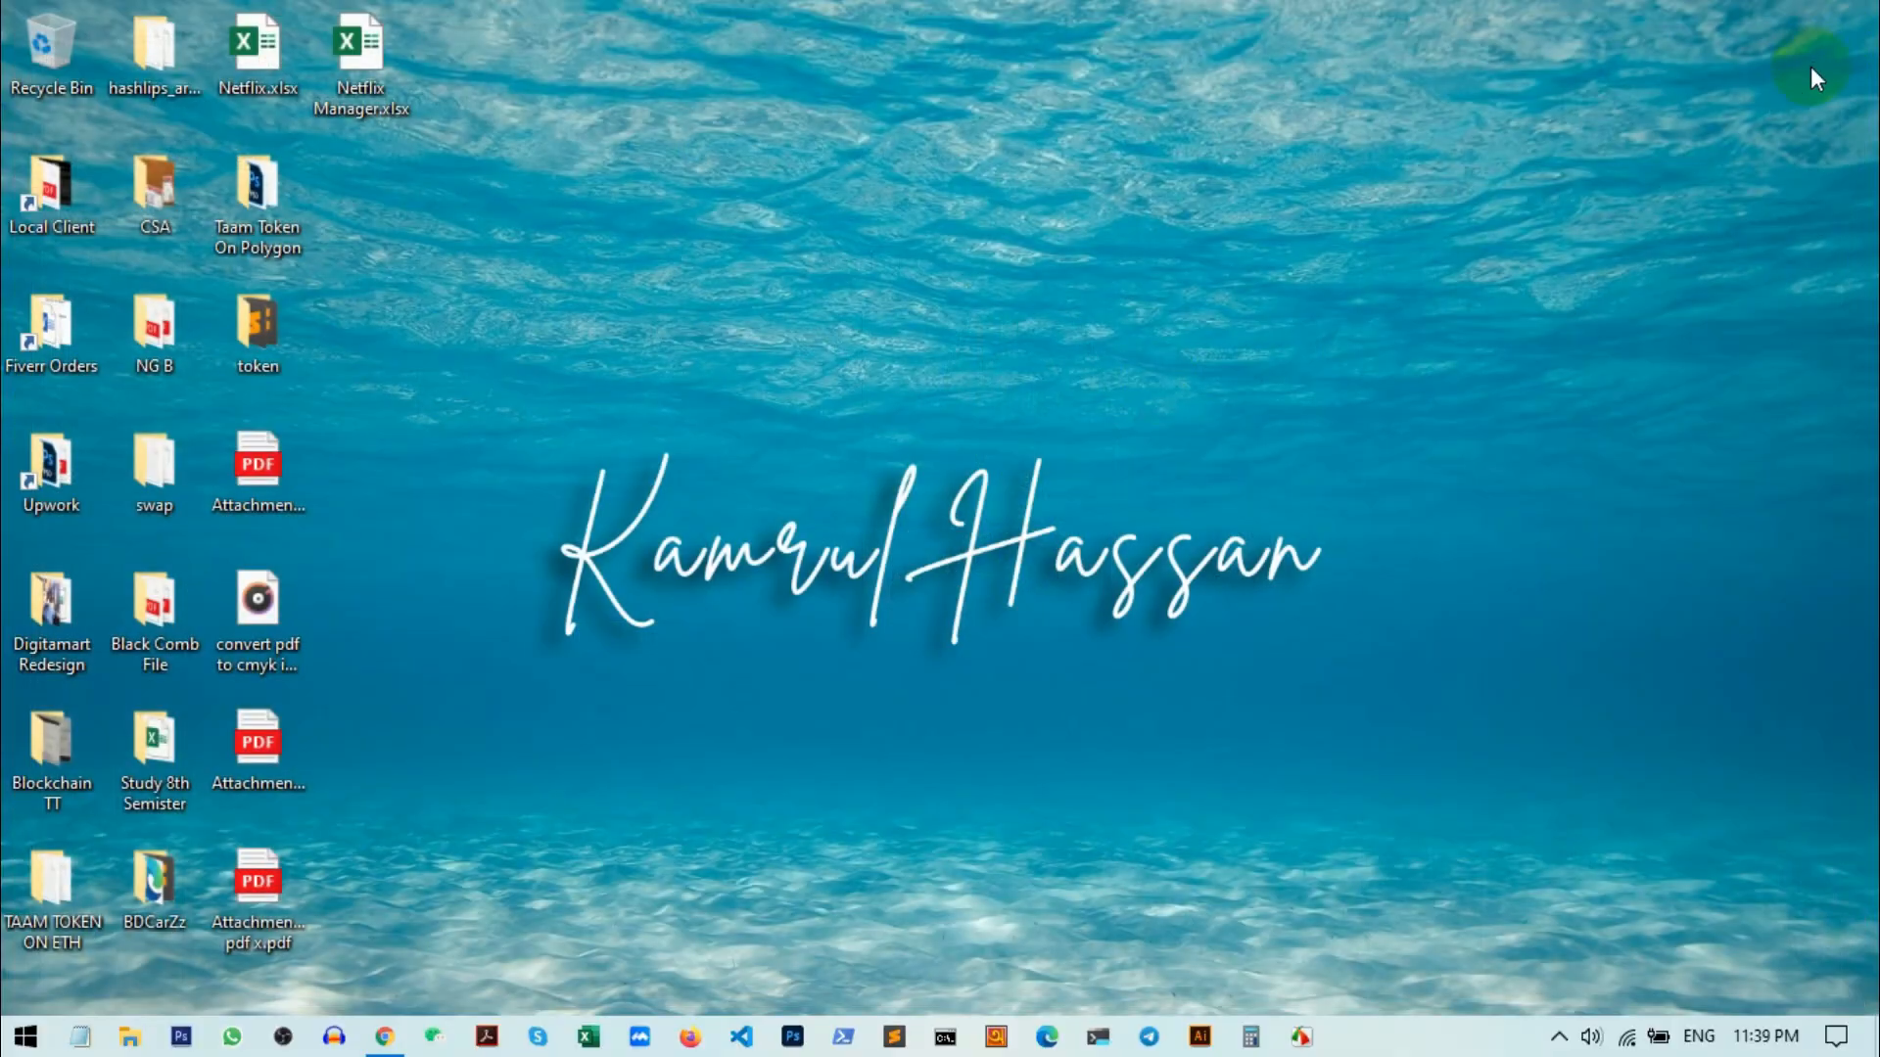
left_click(256, 887)
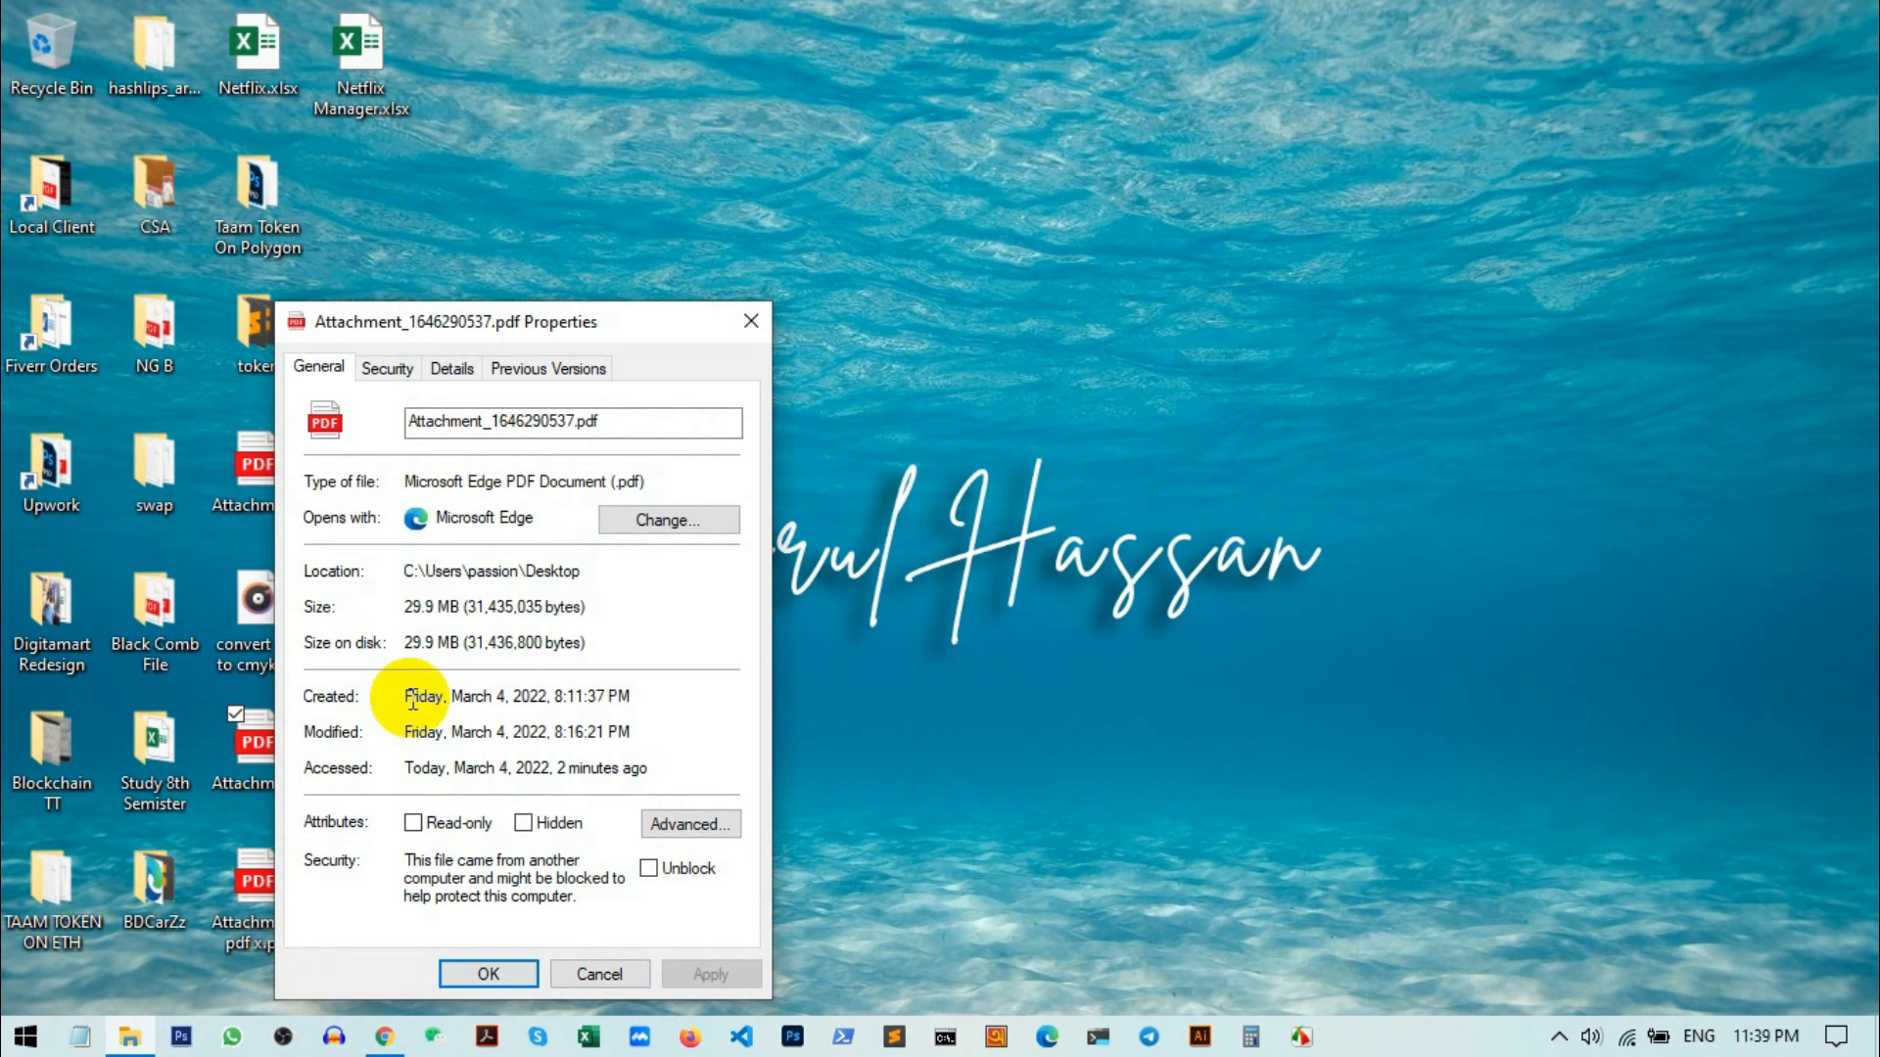
mouse_move(449, 666)
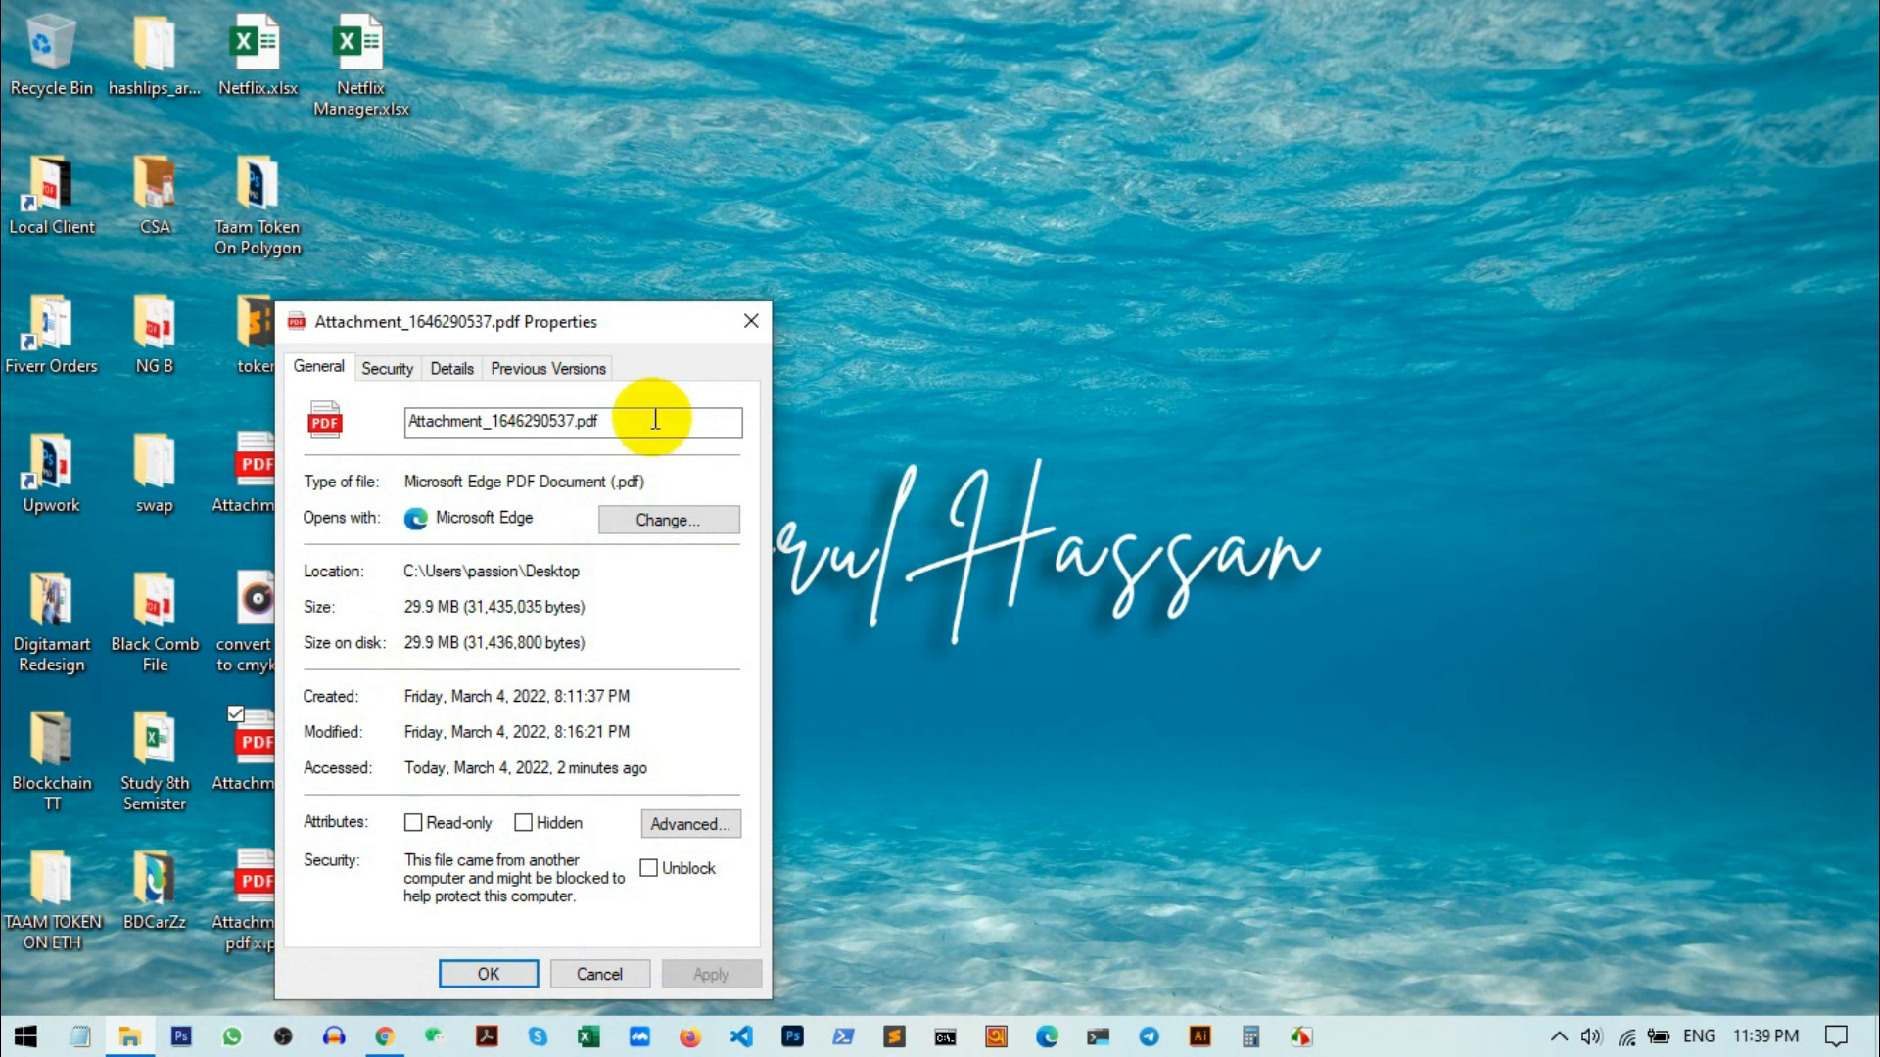
left_click(750, 321)
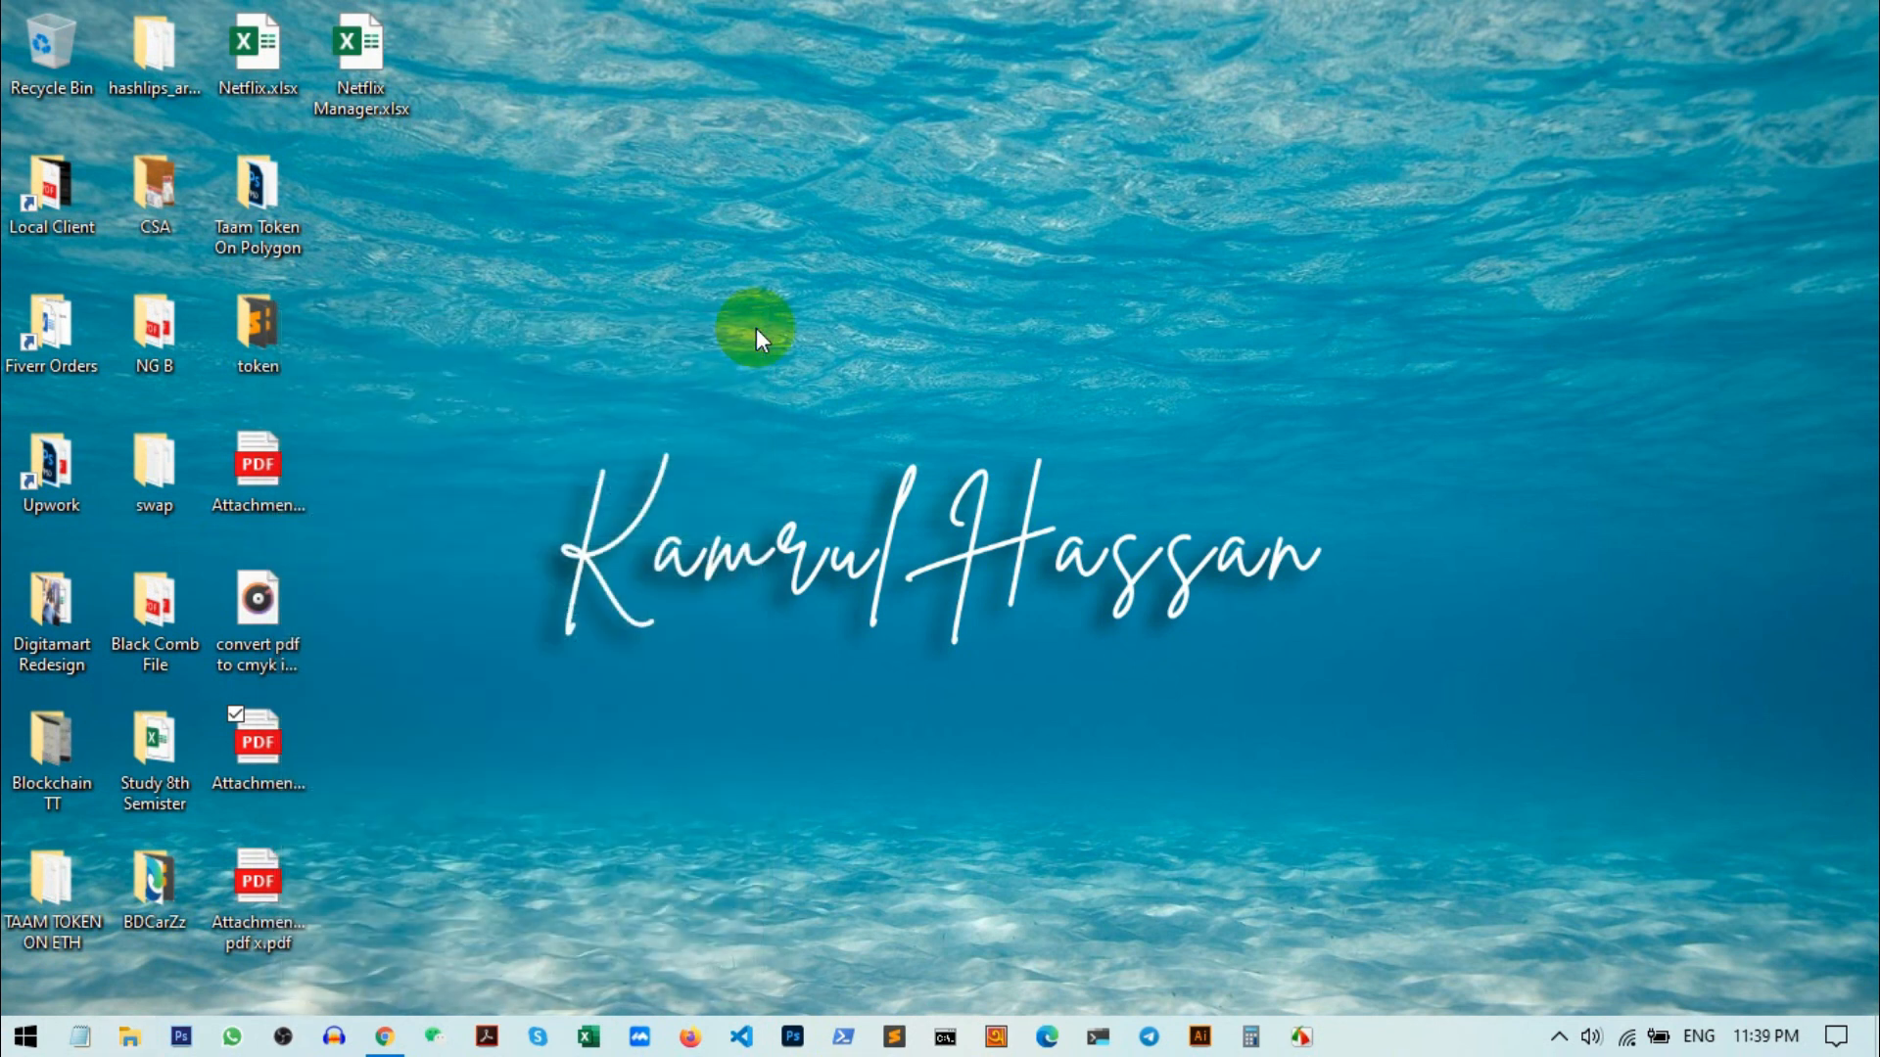